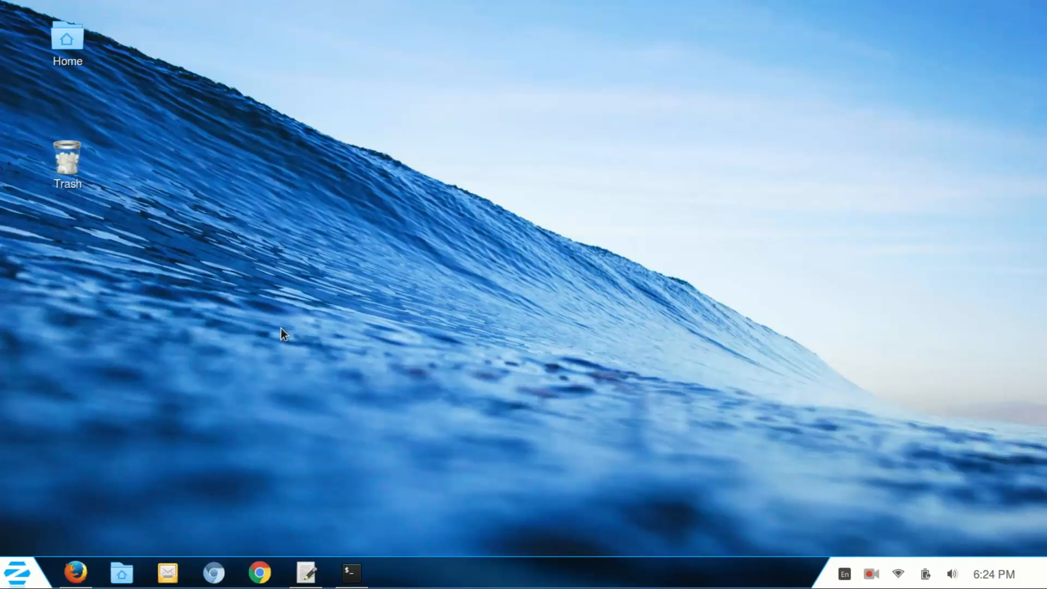
mouse_move(262, 458)
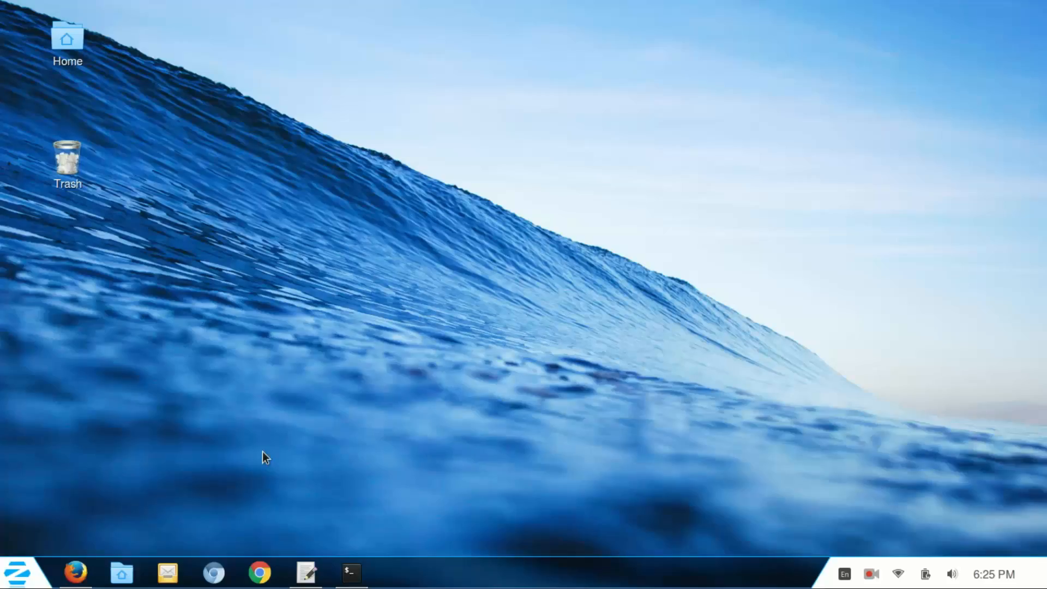
- Launch gedit, reposition its window, and type the address 24.244.91.19
click(18, 573)
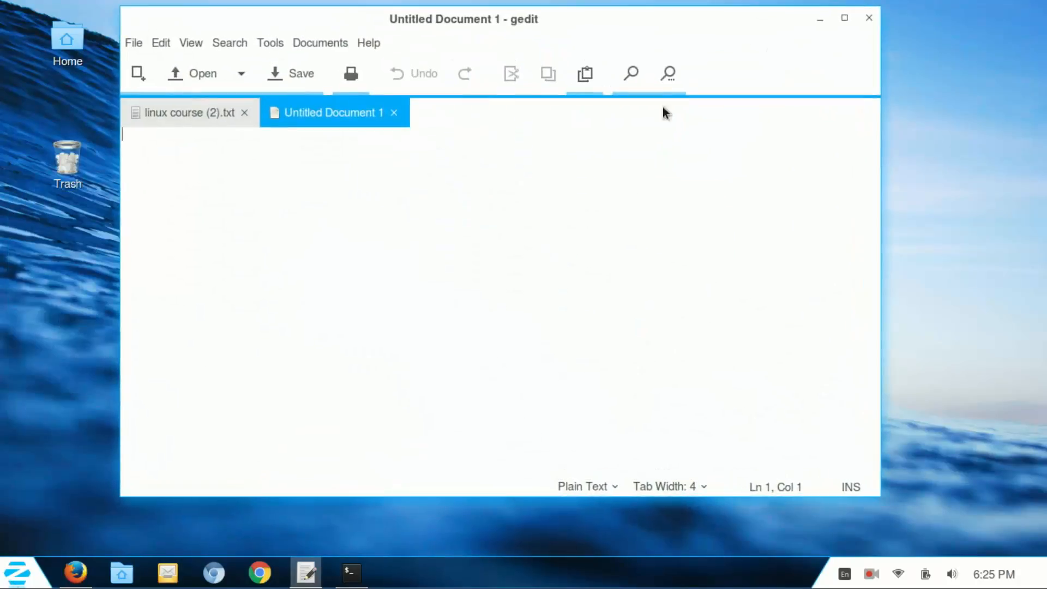
drag(463, 19, 526, 48)
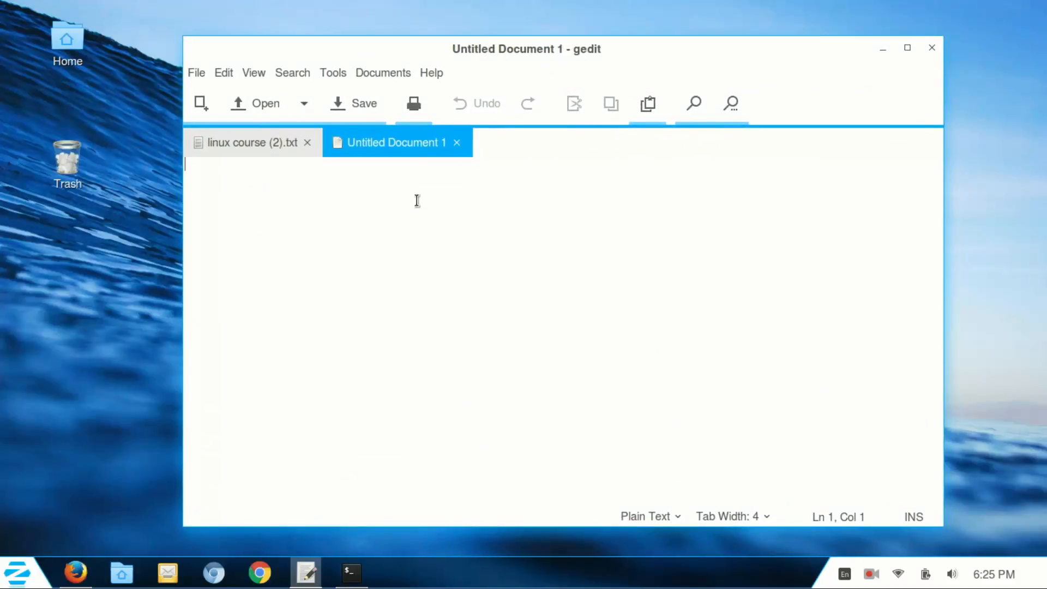
text(24)
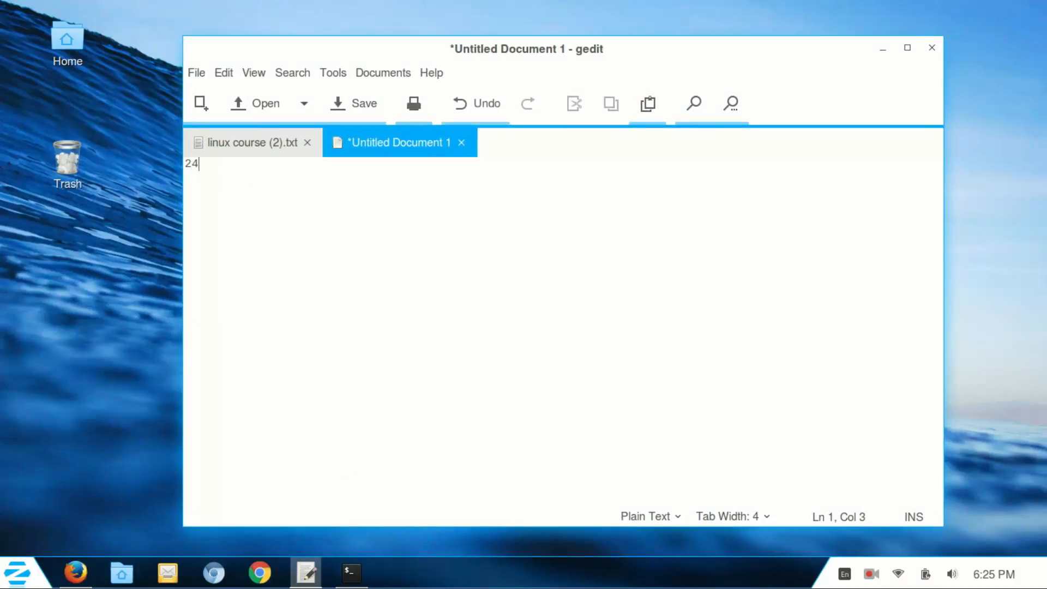
text(.26)
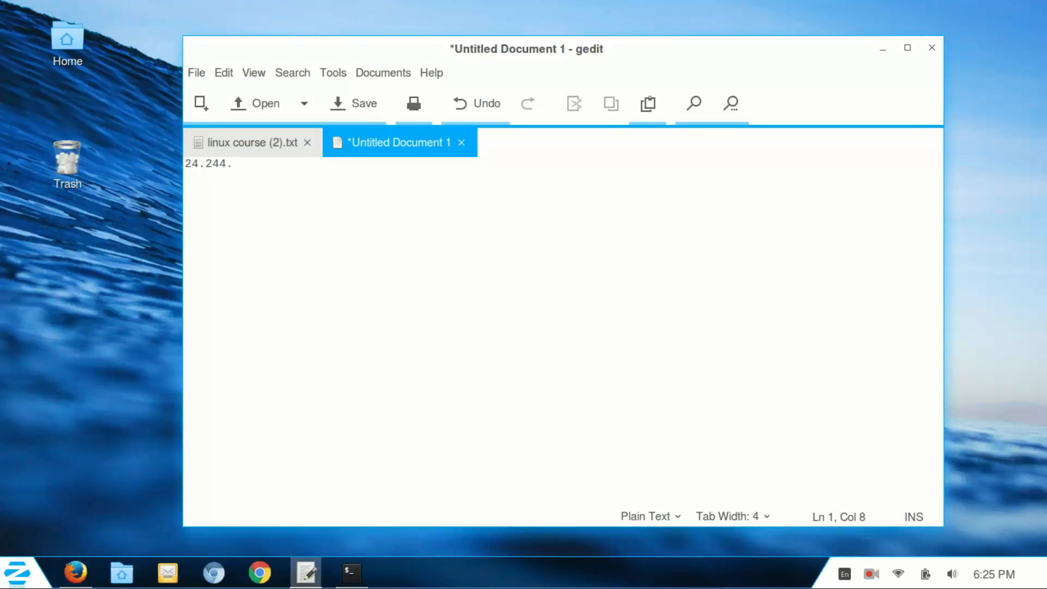
text(91.19)
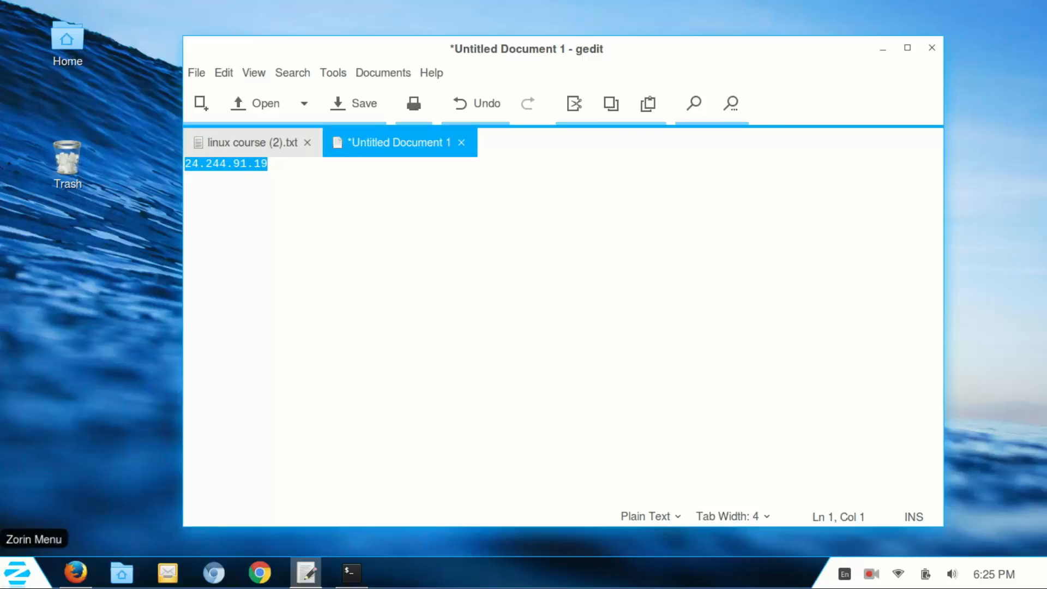
- Open a new Firefox tab for 24.244.91.19, then bring up a terminal window
click(75, 573)
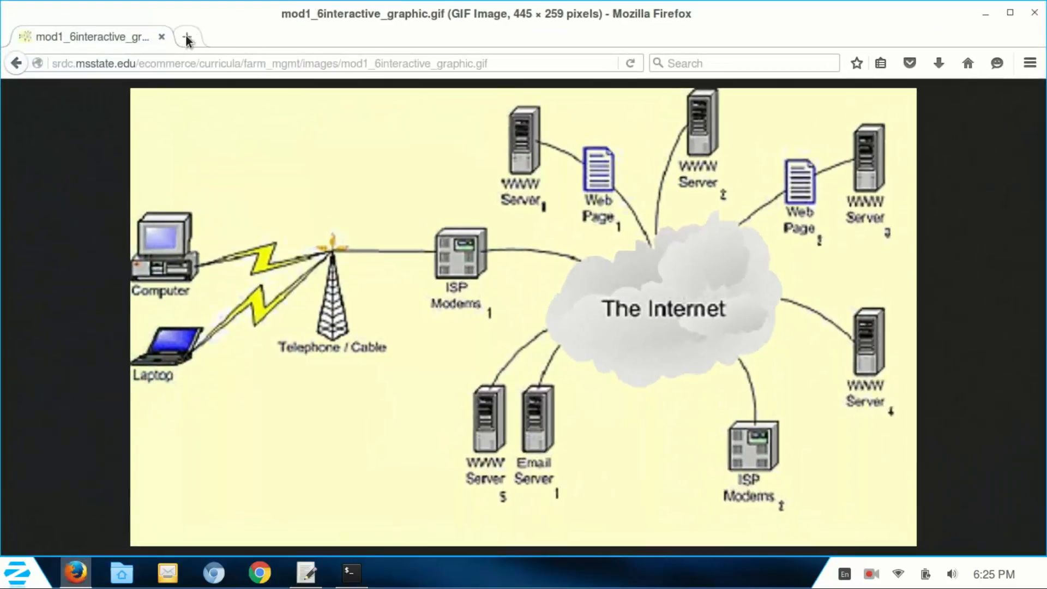
click(187, 37)
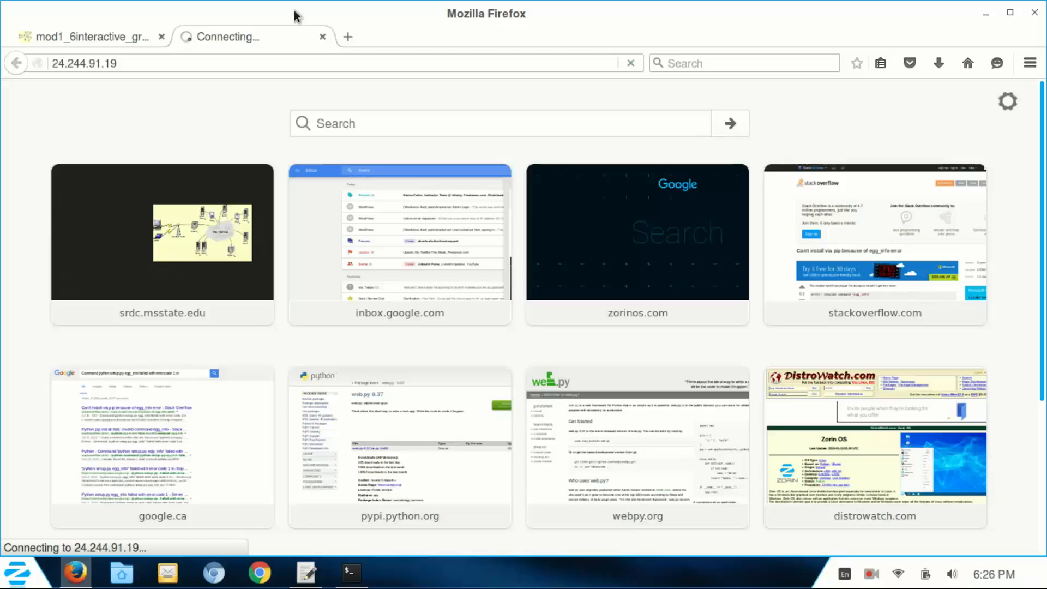
click(350, 574)
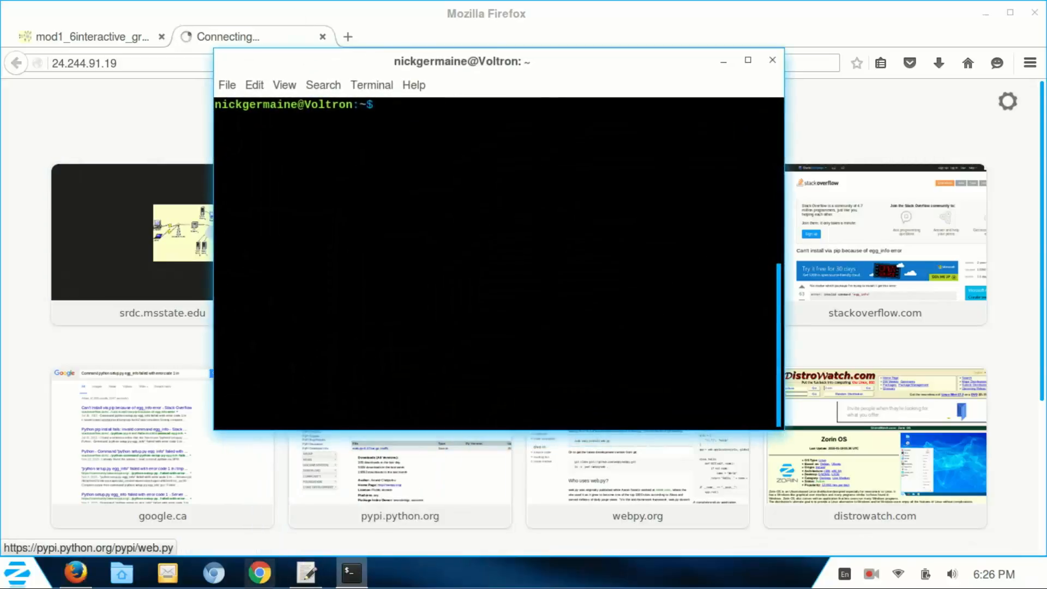
- Back in gedit, add 1.1.1.1, 255.255.255.255 and NAT on separate lines
click(306, 572)
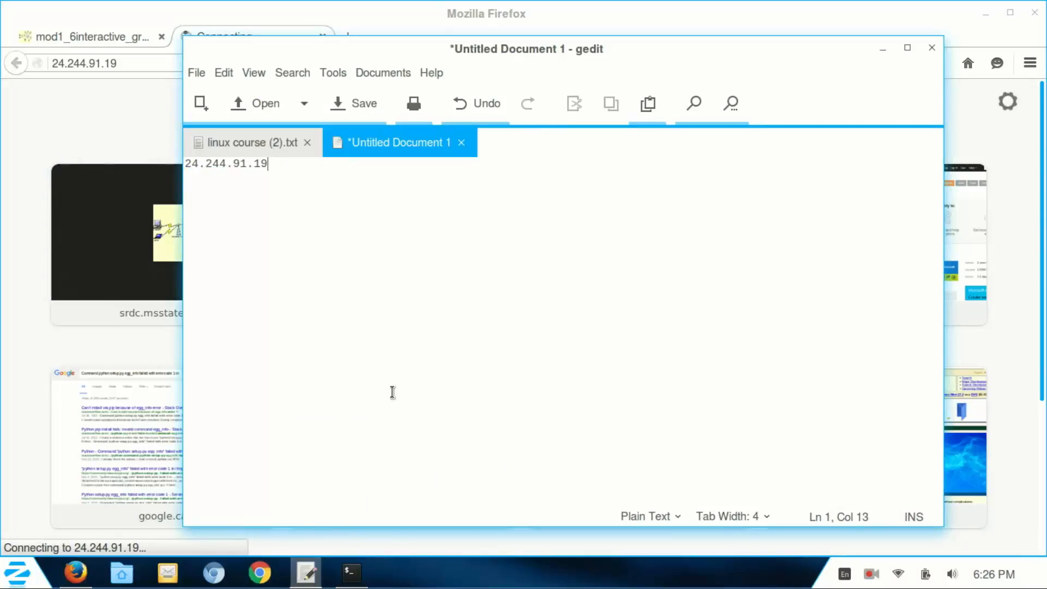
text(1.1.1.1)
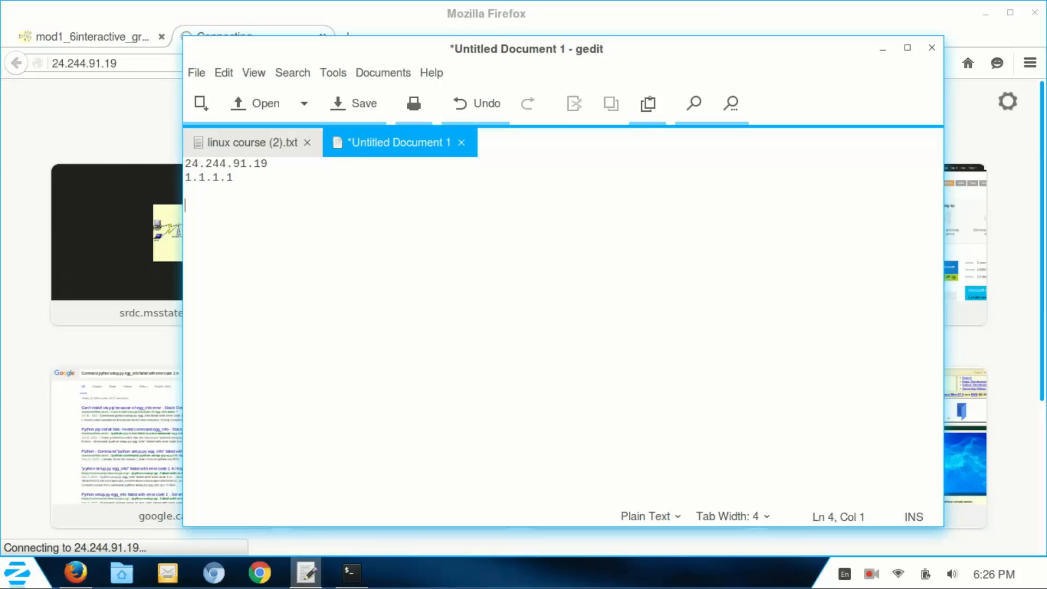
text(255.255)
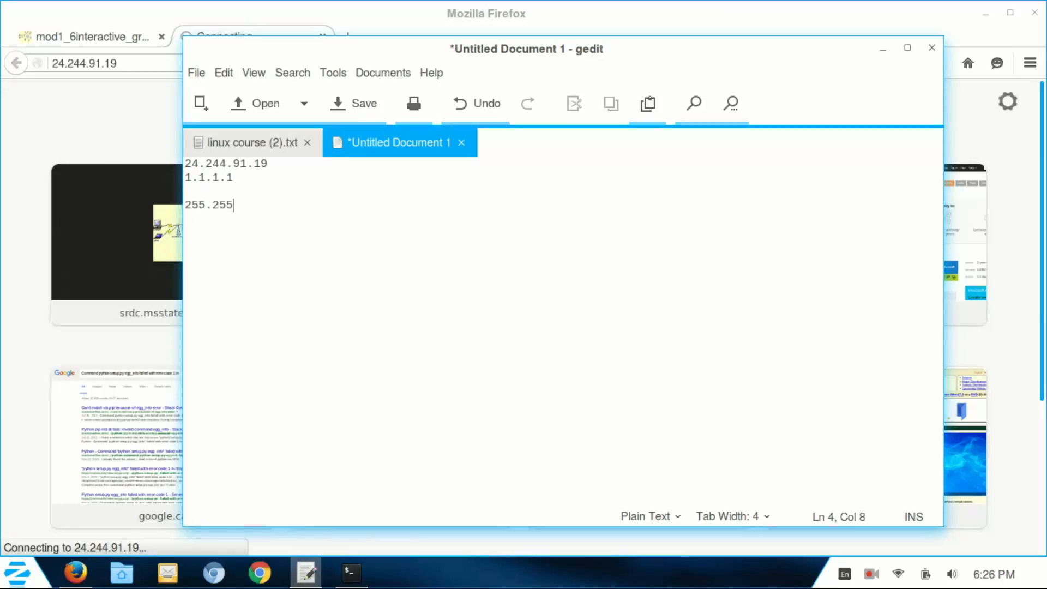
text(.255.255)
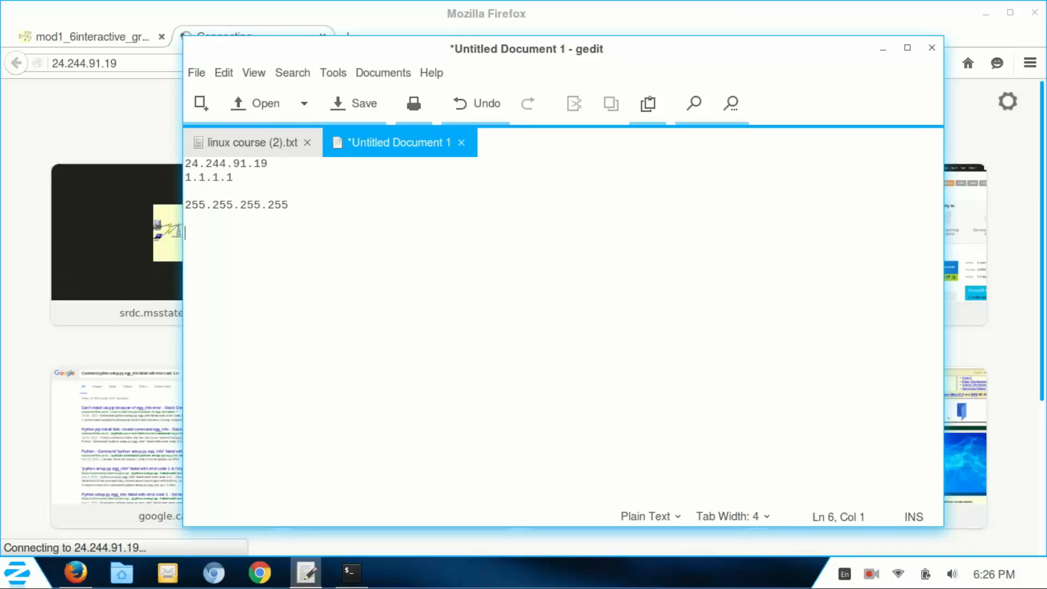
text(NAT)
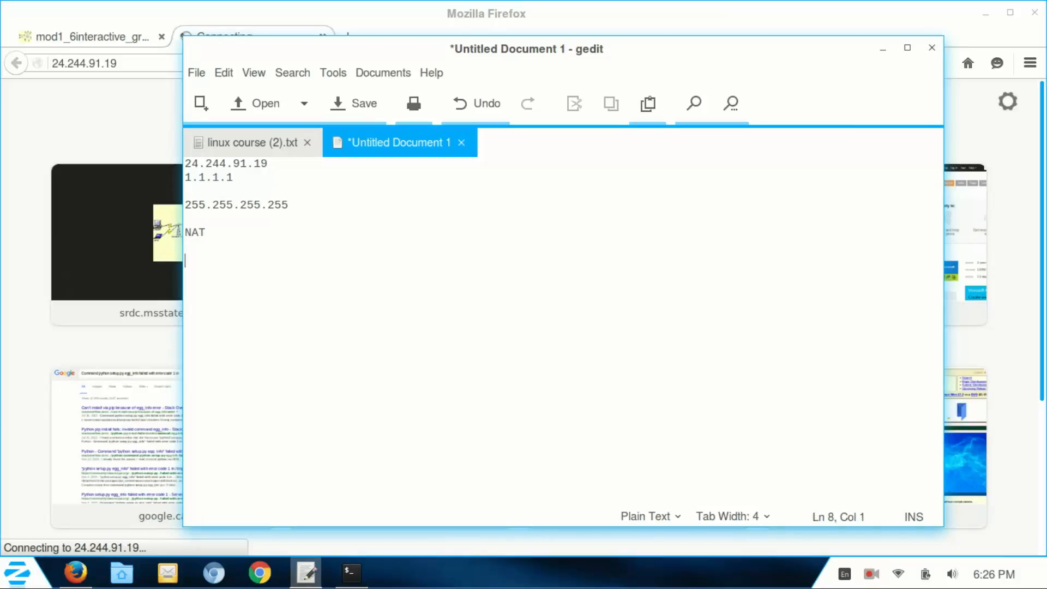
- Insert 192.0.0.1 below 24.244.91.19 and select the 1.1.1.1, 255.255.255.255 and NAT lines for deletion
click(269, 163)
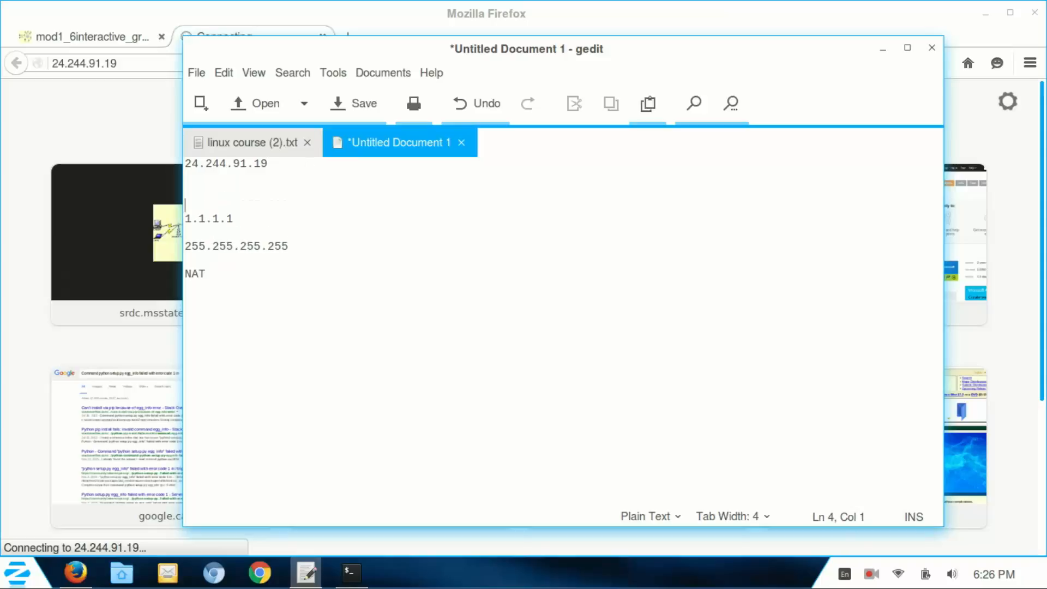
click(187, 163)
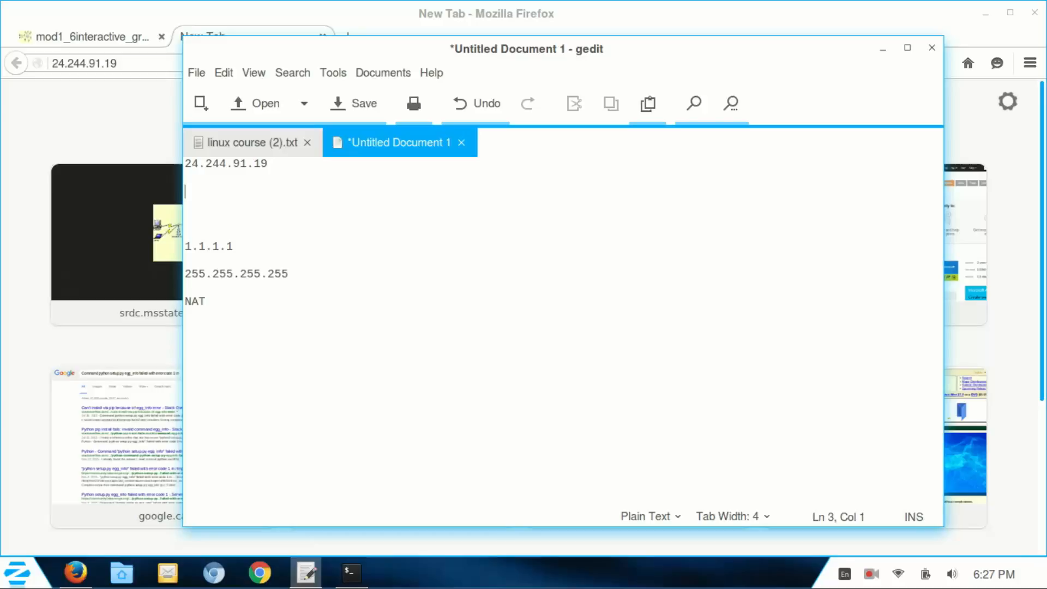
text(192)
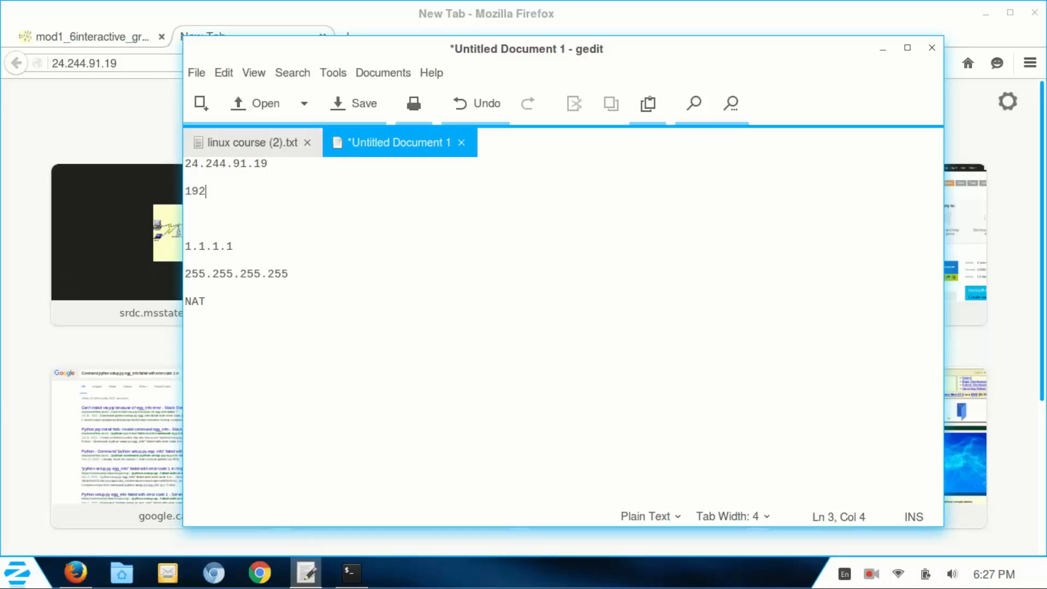
text(.)
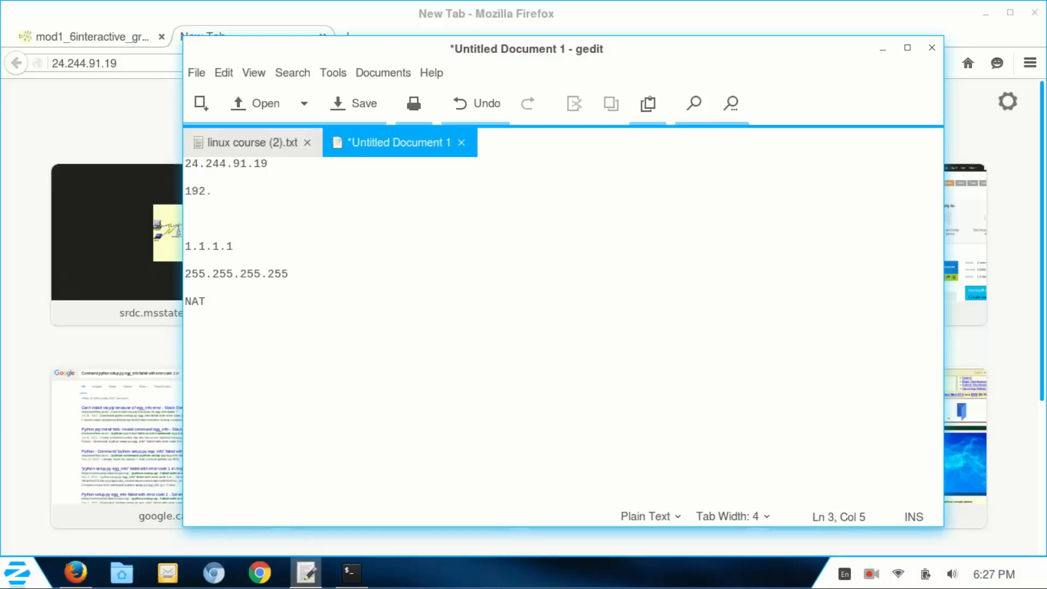
text(0.0.)
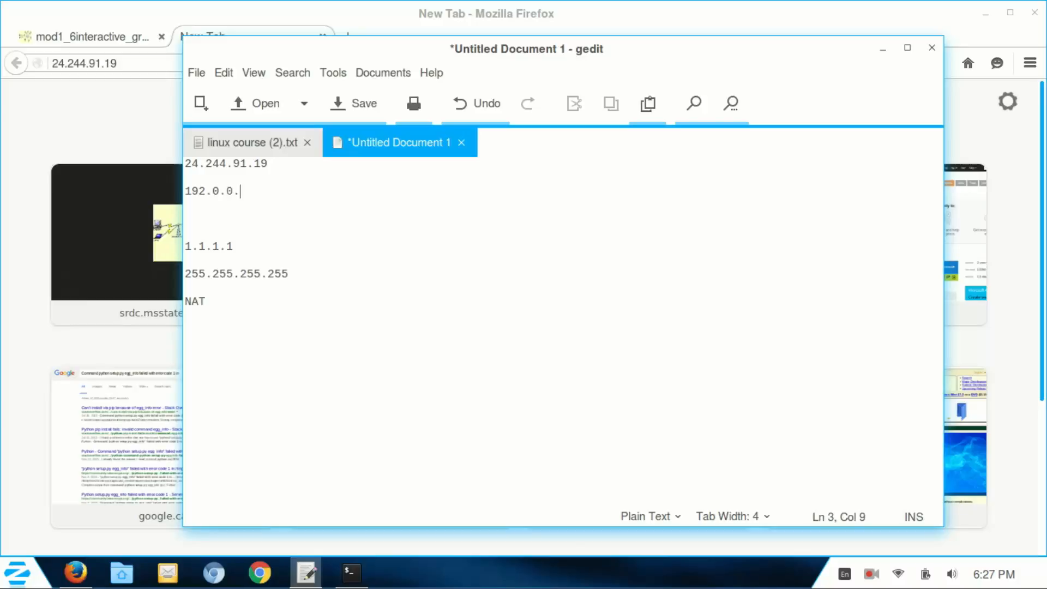
text(1)
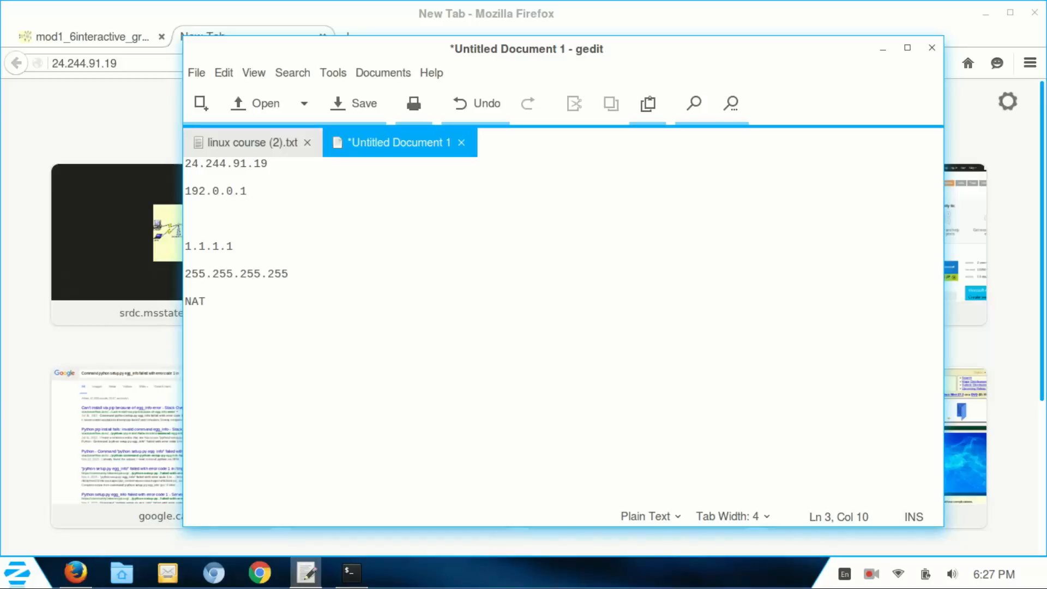
drag(194, 246, 197, 301)
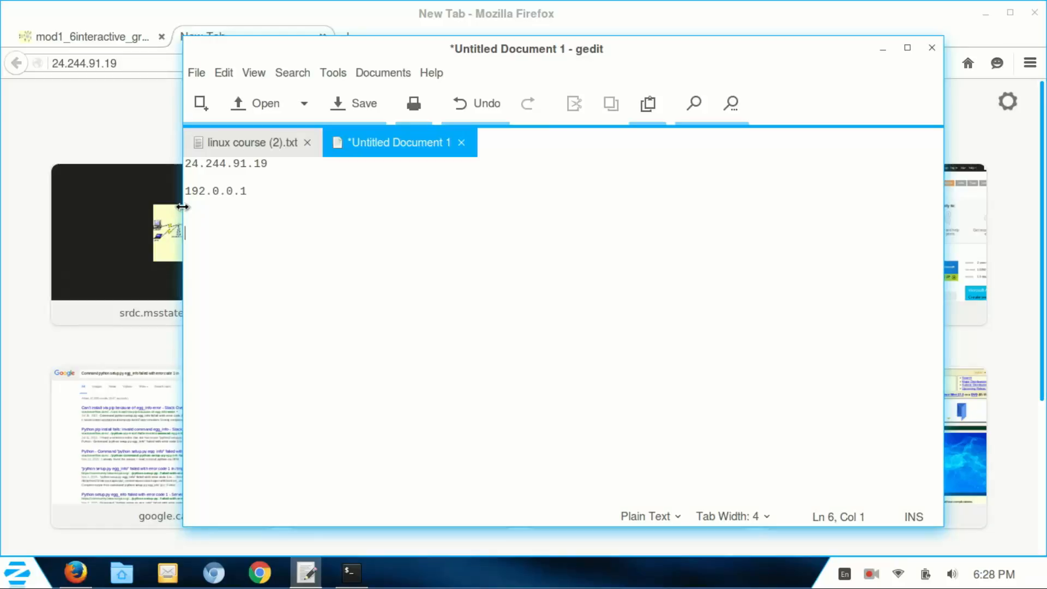
- Enter the address 192.168.0.19 on a new line in gedit
text(192)
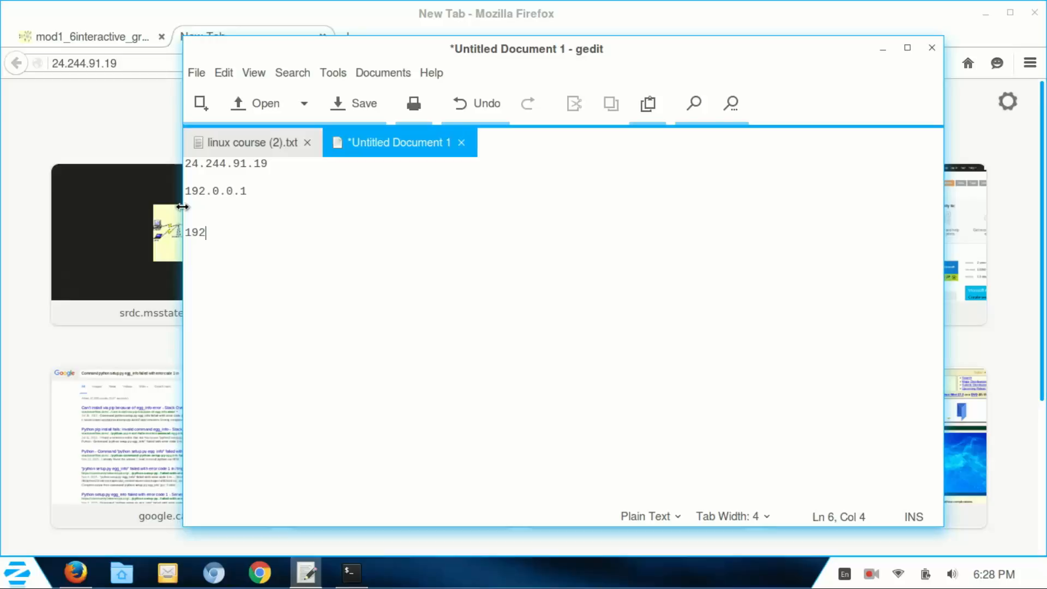
text(.)
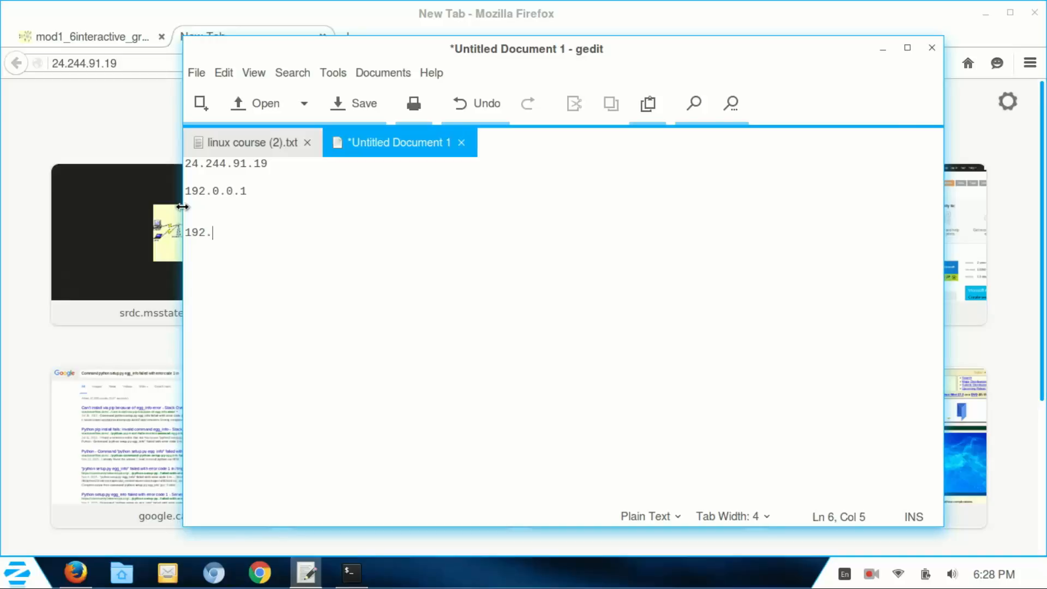
text(0.0.1)
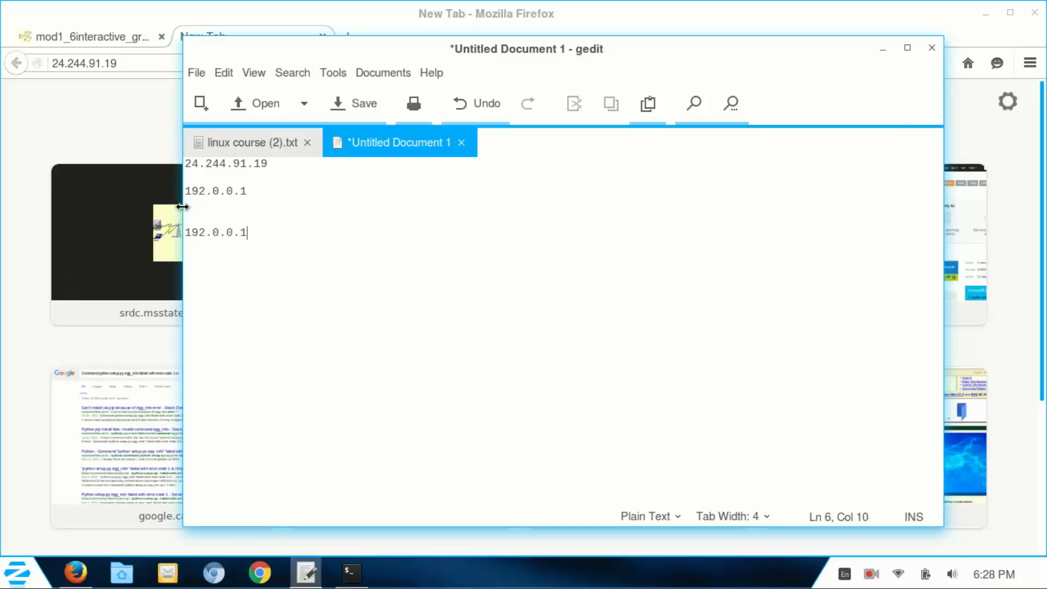
text(9)
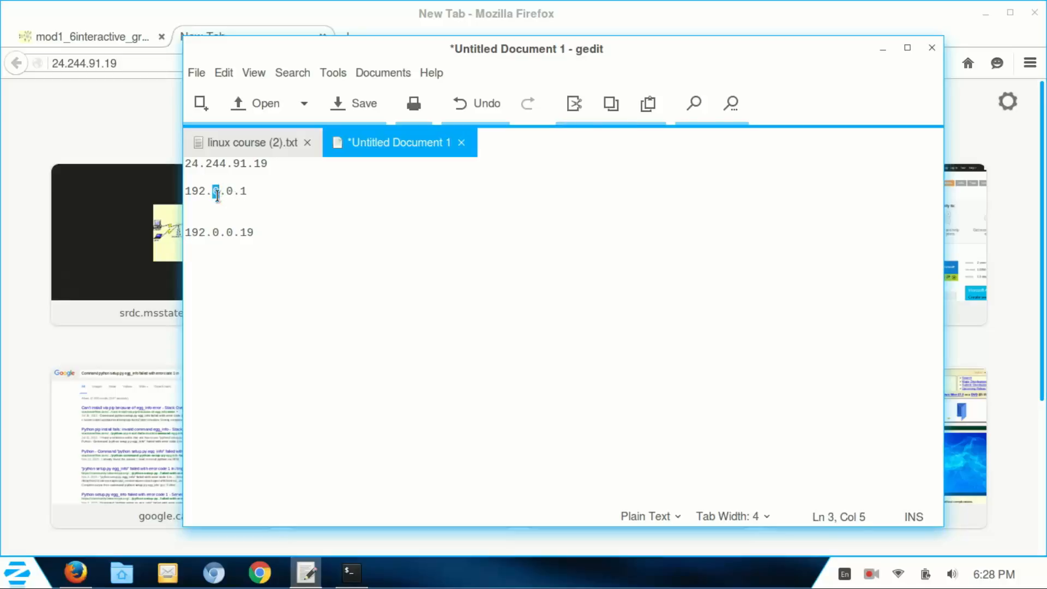
text(68)
click(219, 232)
text(168)
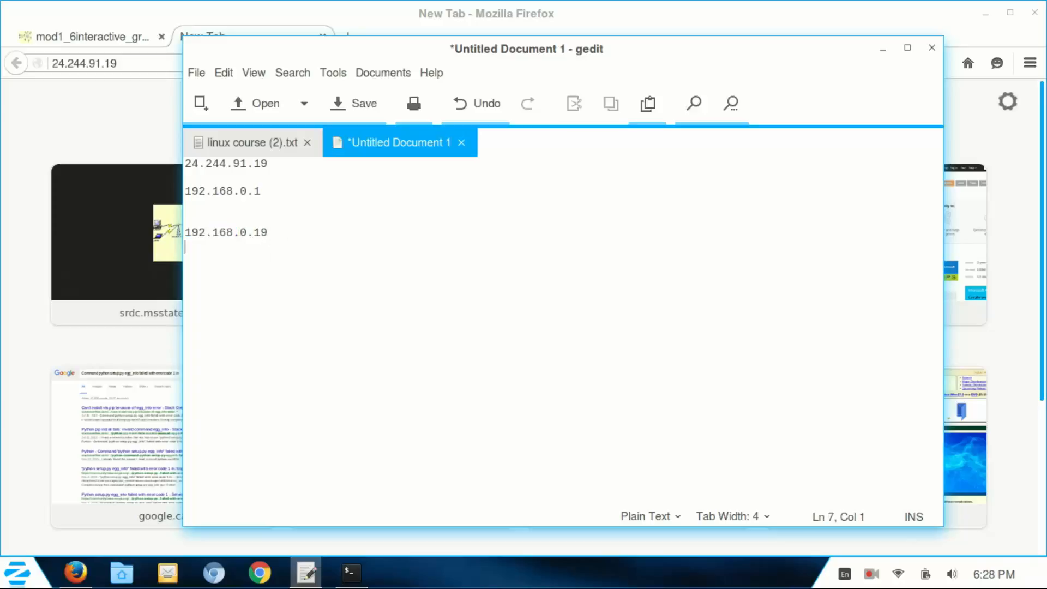
- Add 192.168.0.20 and 192.168.0.21 on the following lines
text(192.1)
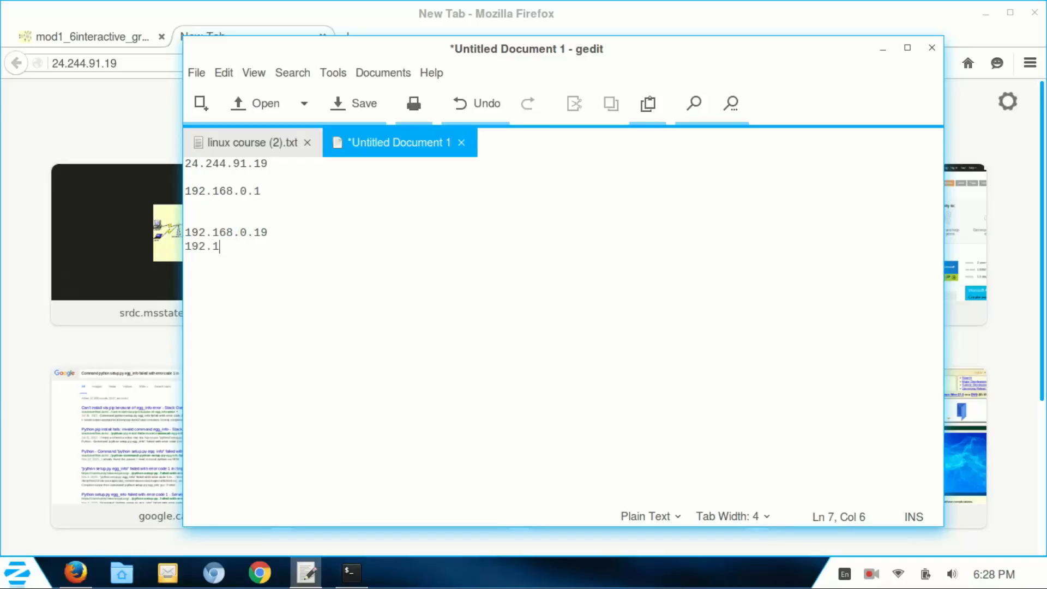
text(68.0.20)
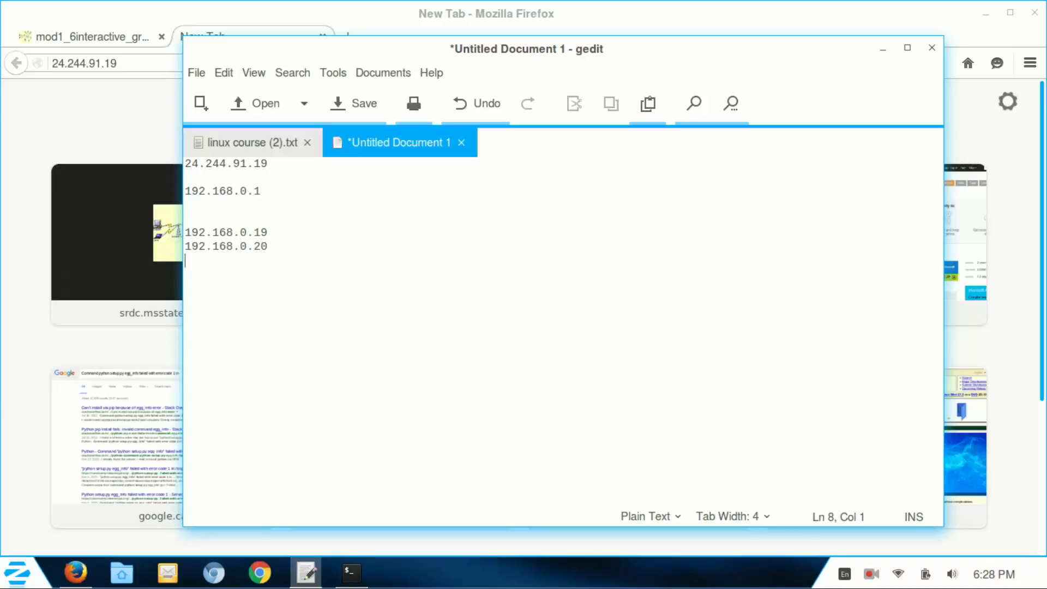
text(192.1)
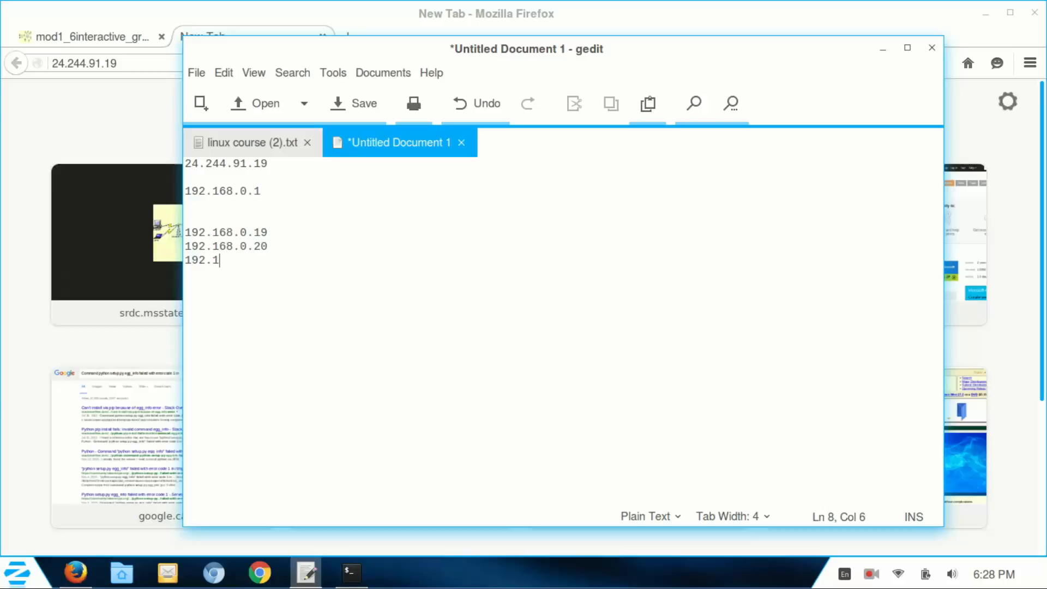
text(68.0.)
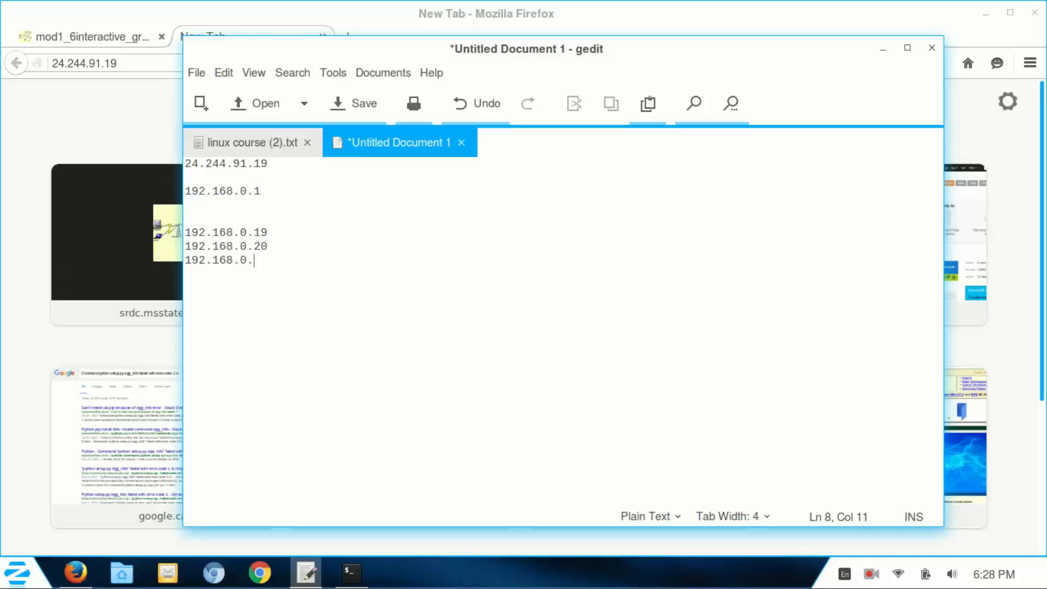
text(21)
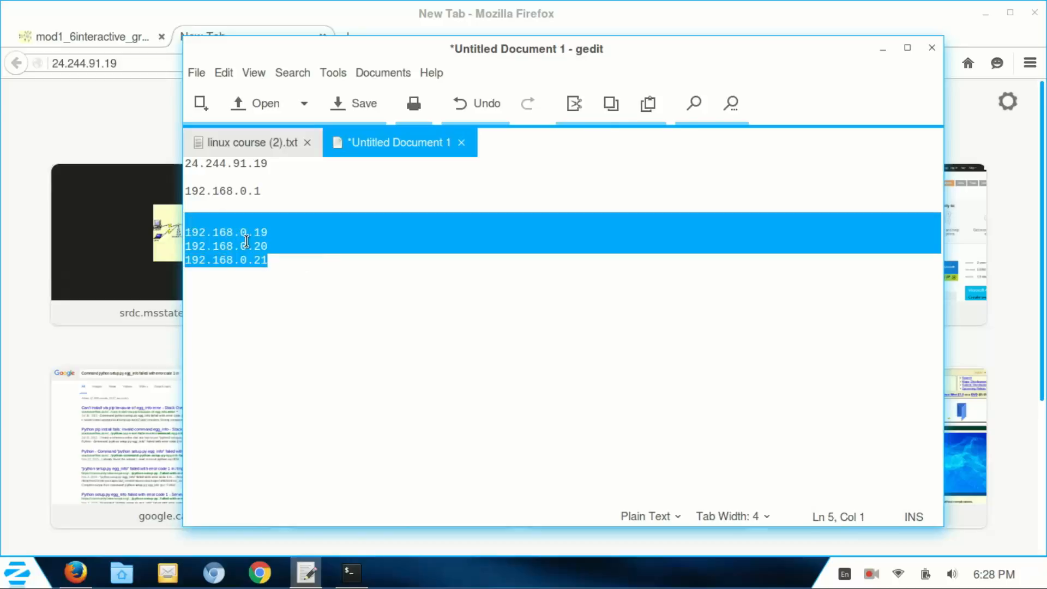
click(250, 246)
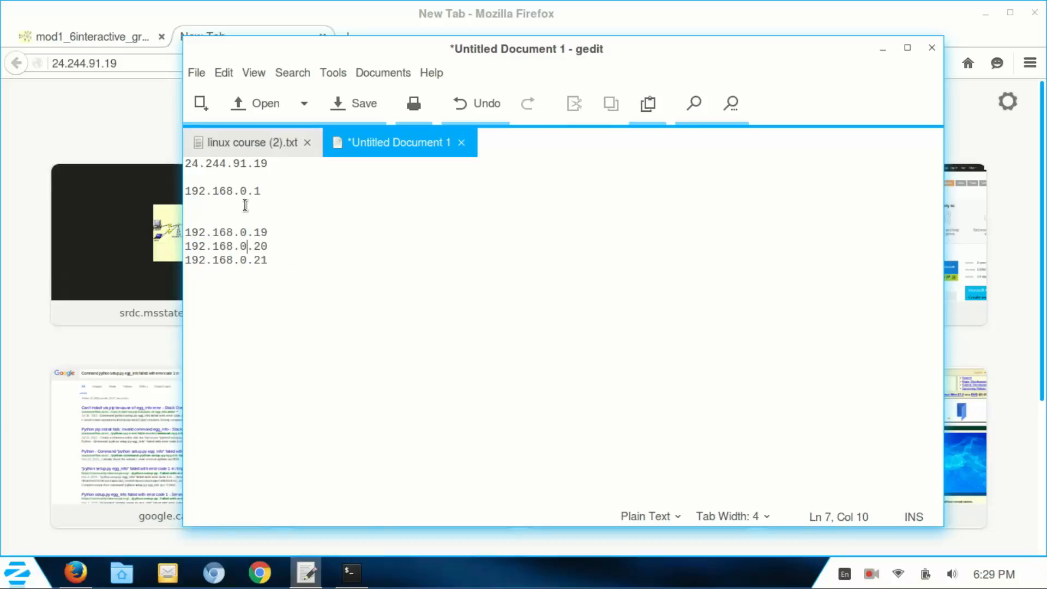
triple_click(222, 191)
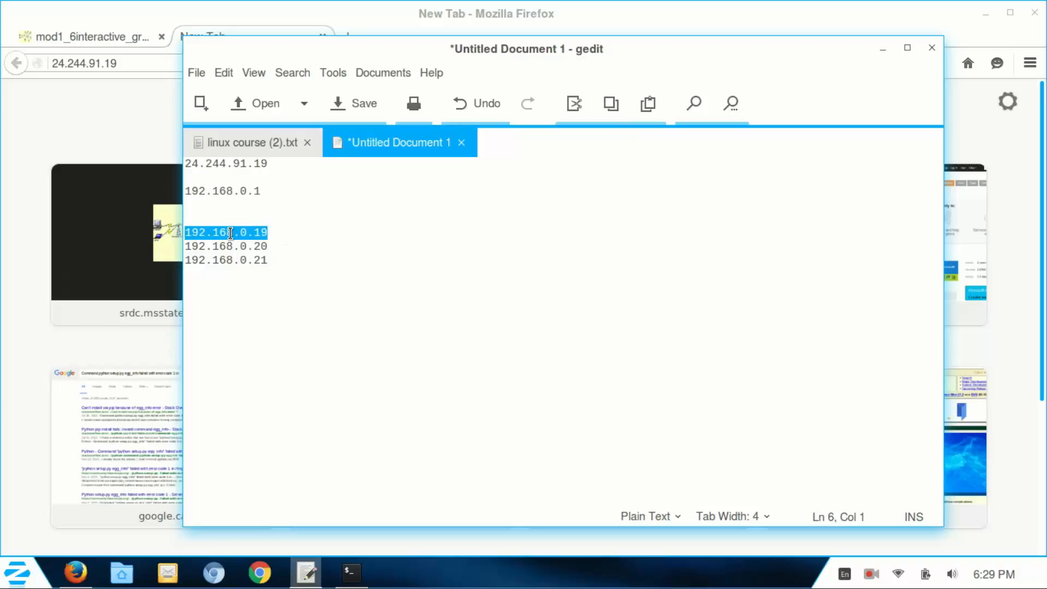
mouse_move(278, 231)
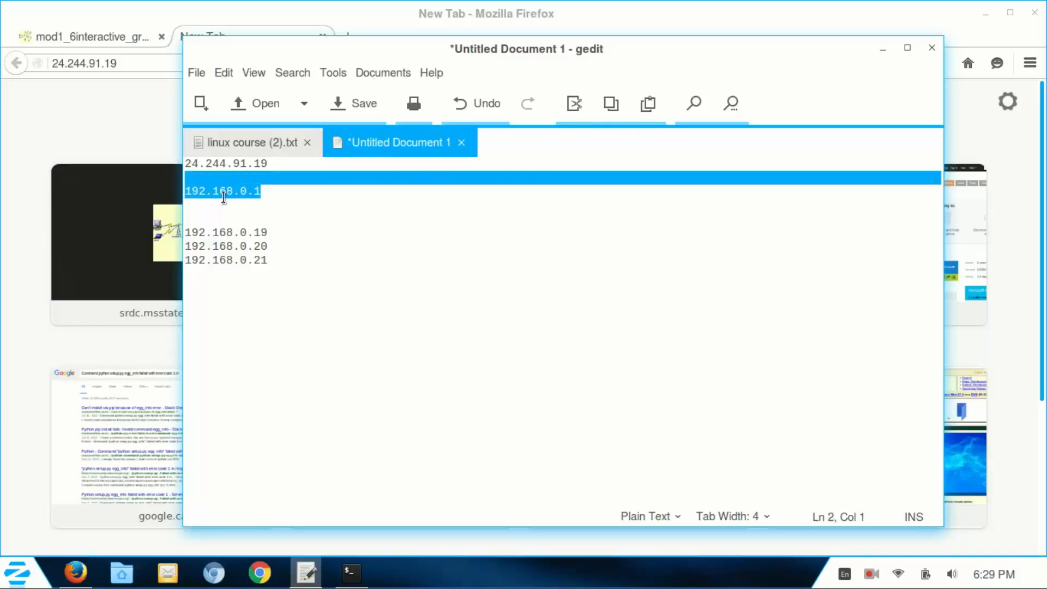
click(235, 193)
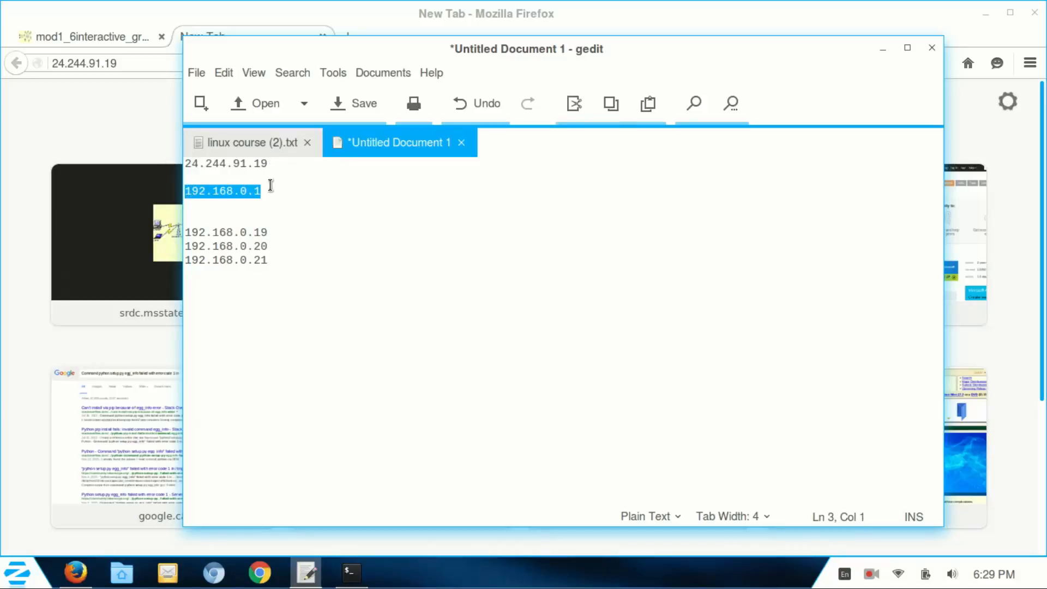
click(226, 164)
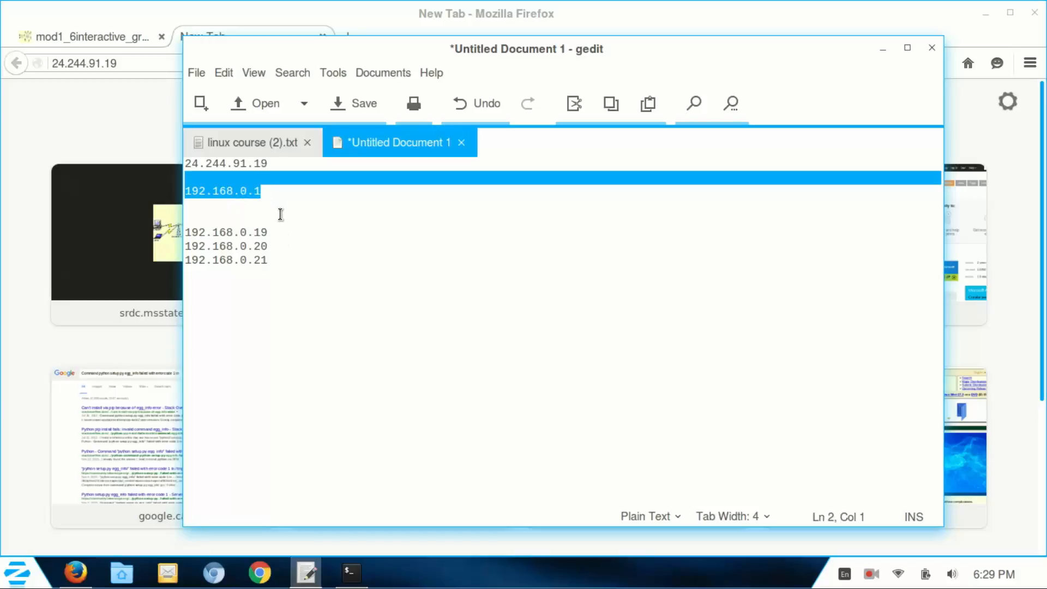
mouse_move(282, 234)
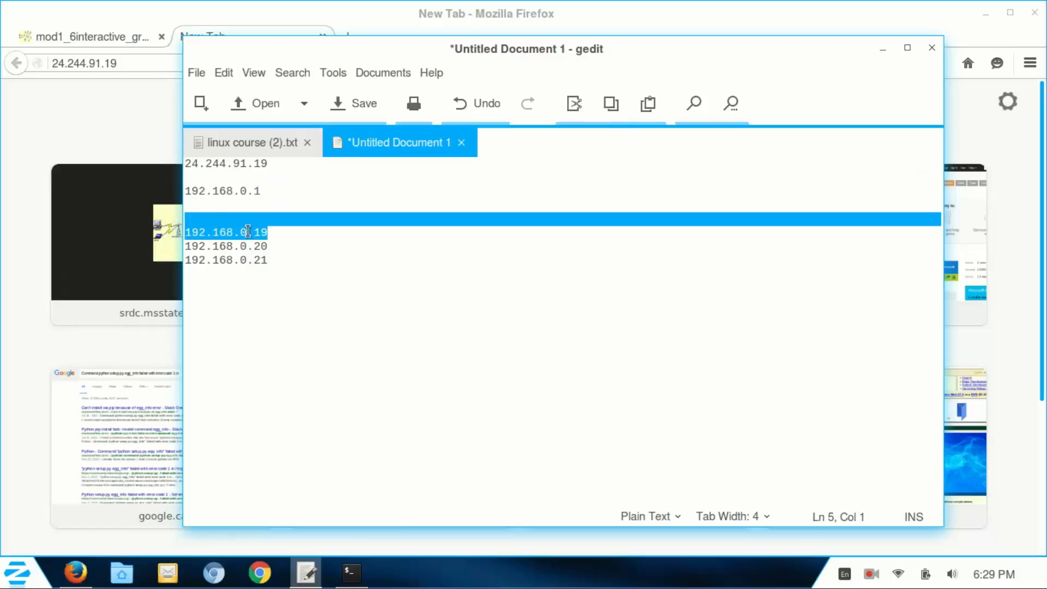
mouse_move(271, 246)
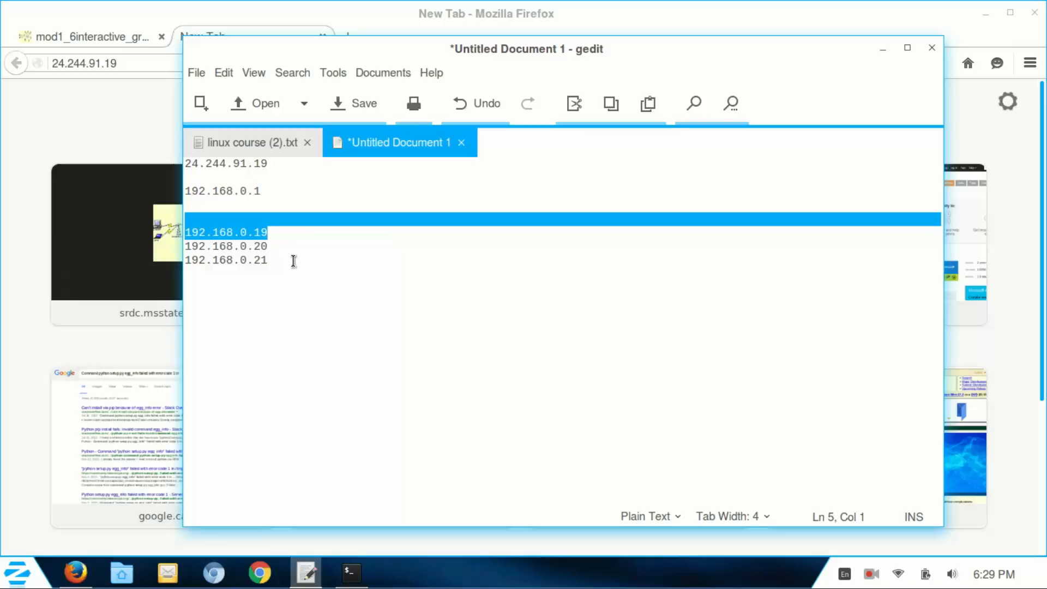
mouse_move(273, 190)
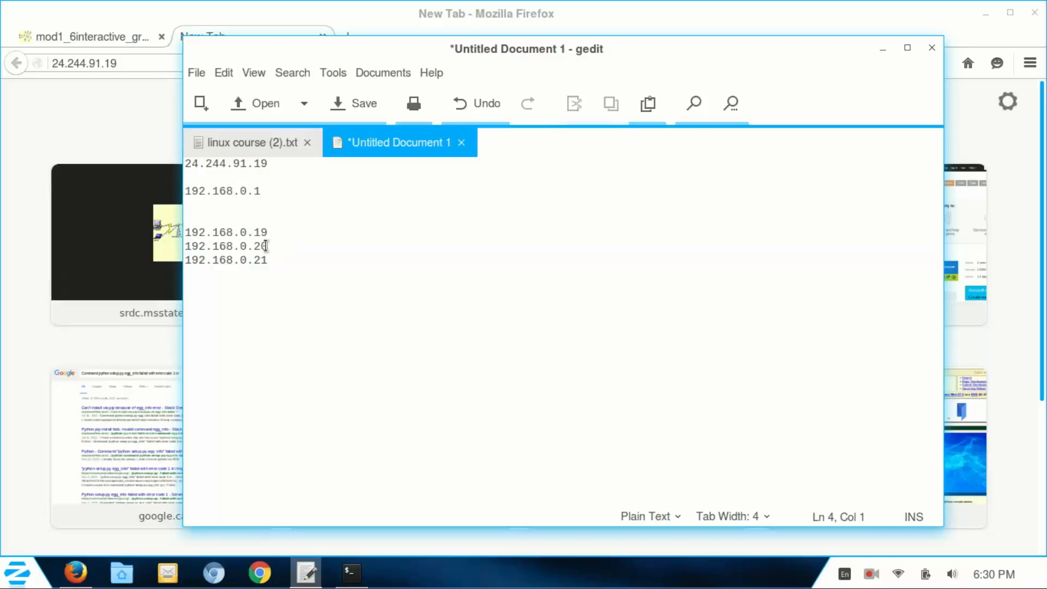
drag(187, 232, 267, 259)
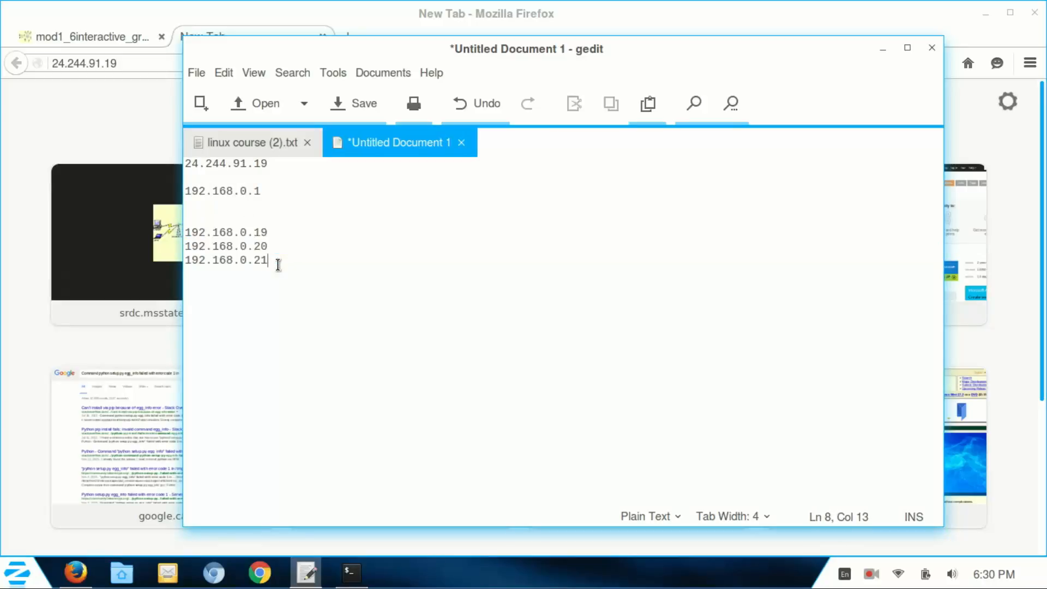
text(24.2)
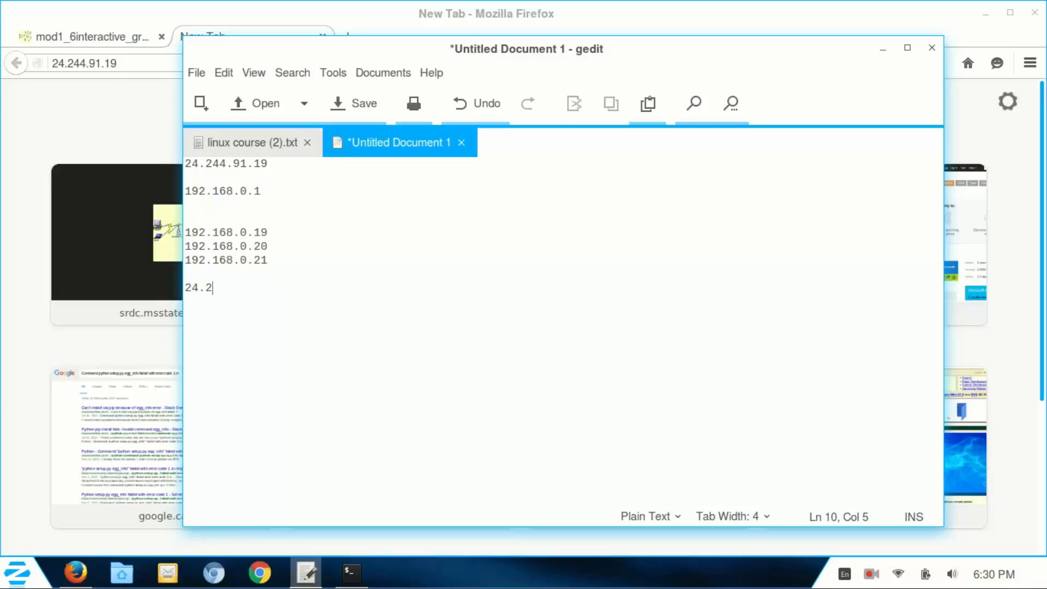
text(44.19.21)
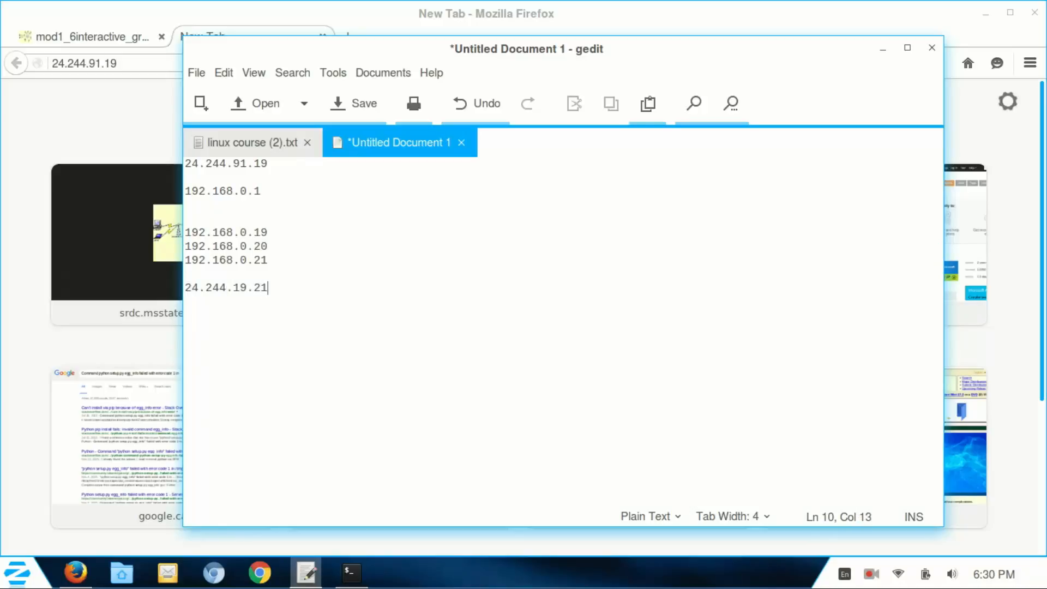
text(24.244.)
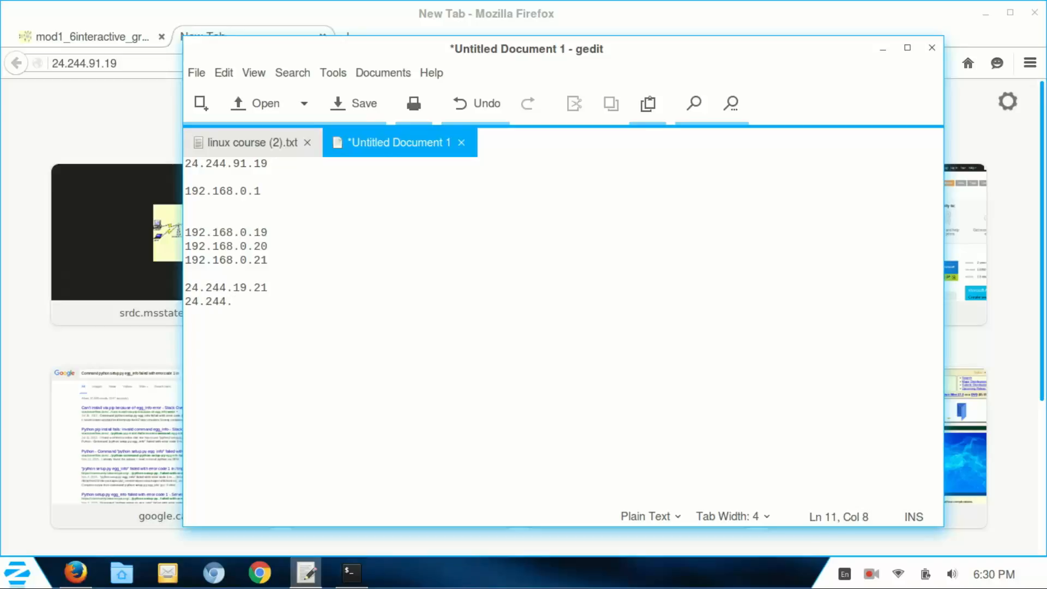
text(0.45)
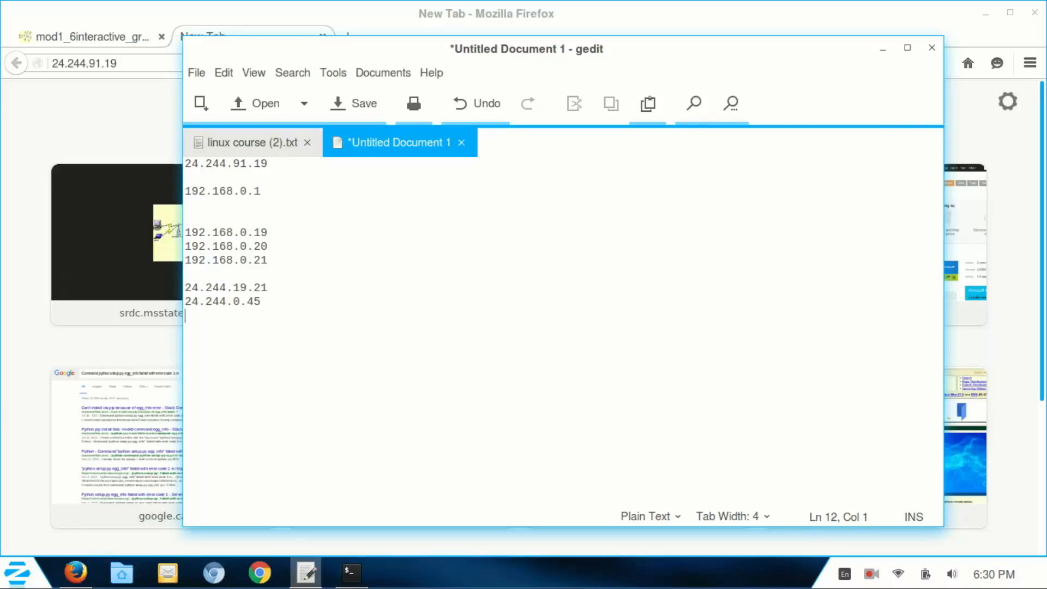
text(243.)
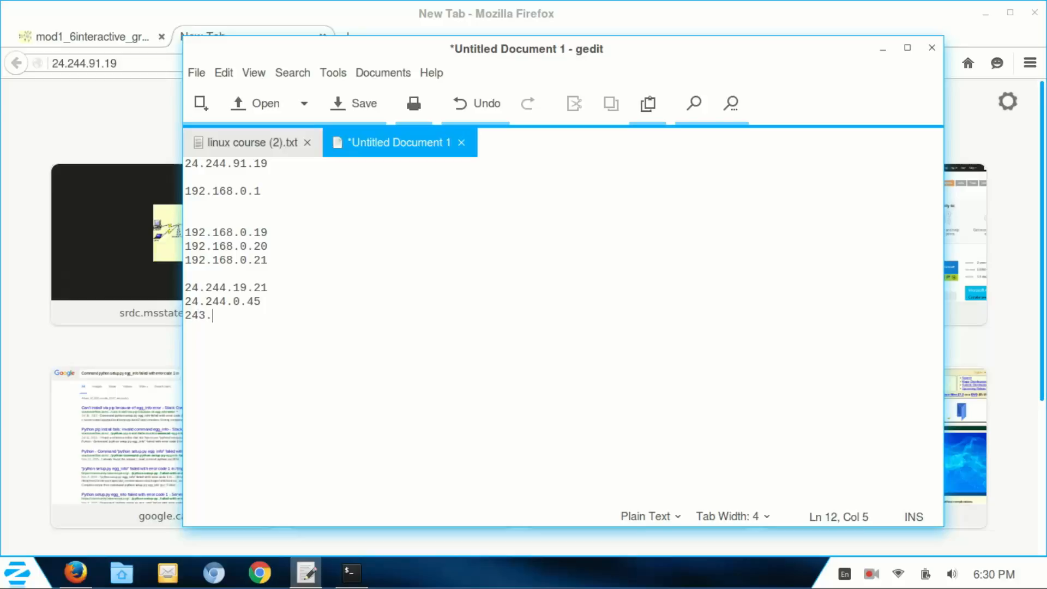
text(32.21.)
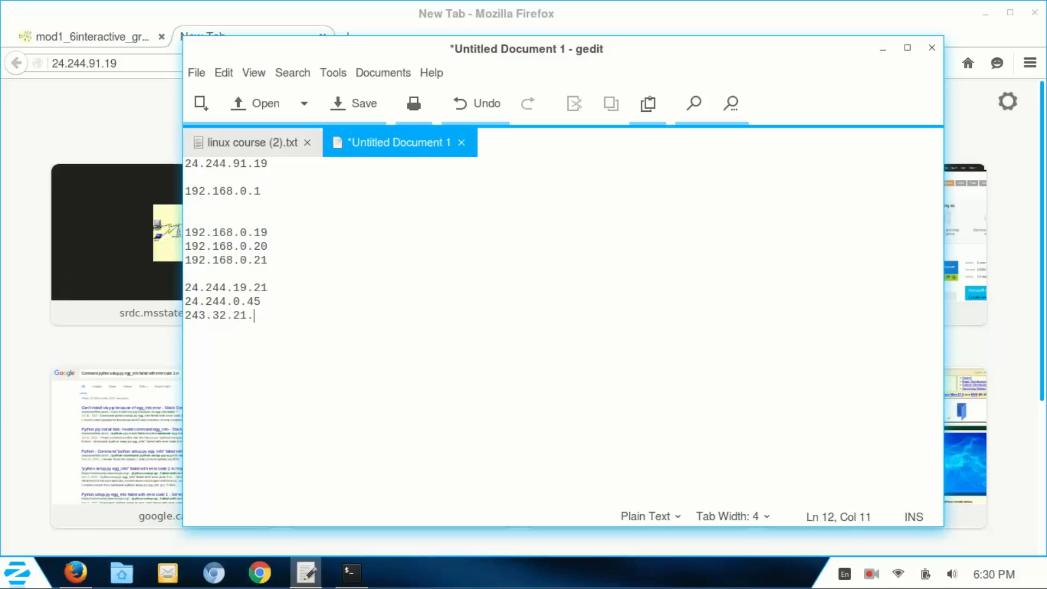
text(18)
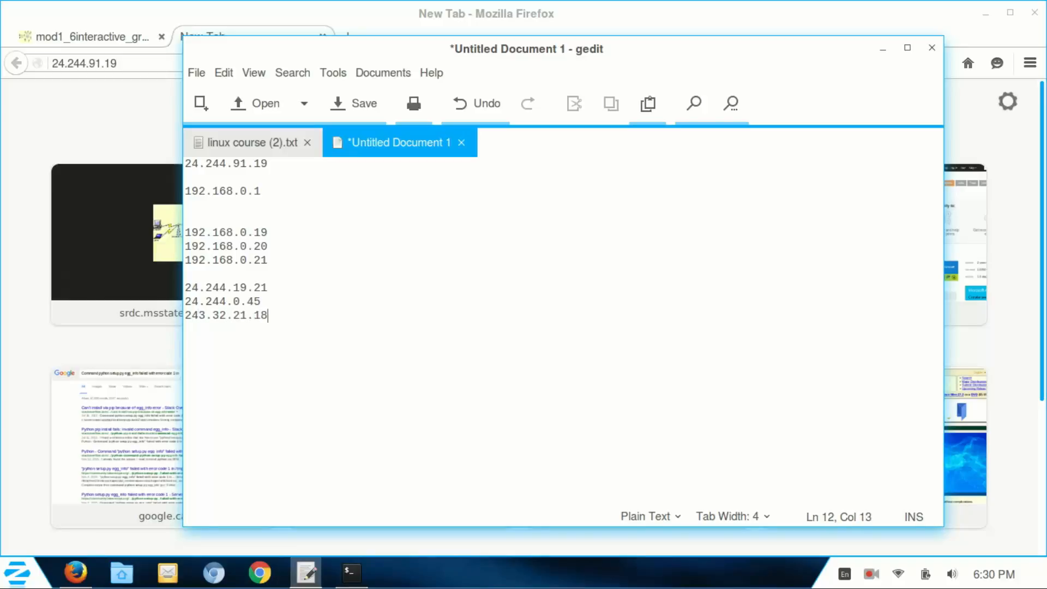
drag(268, 315, 184, 288)
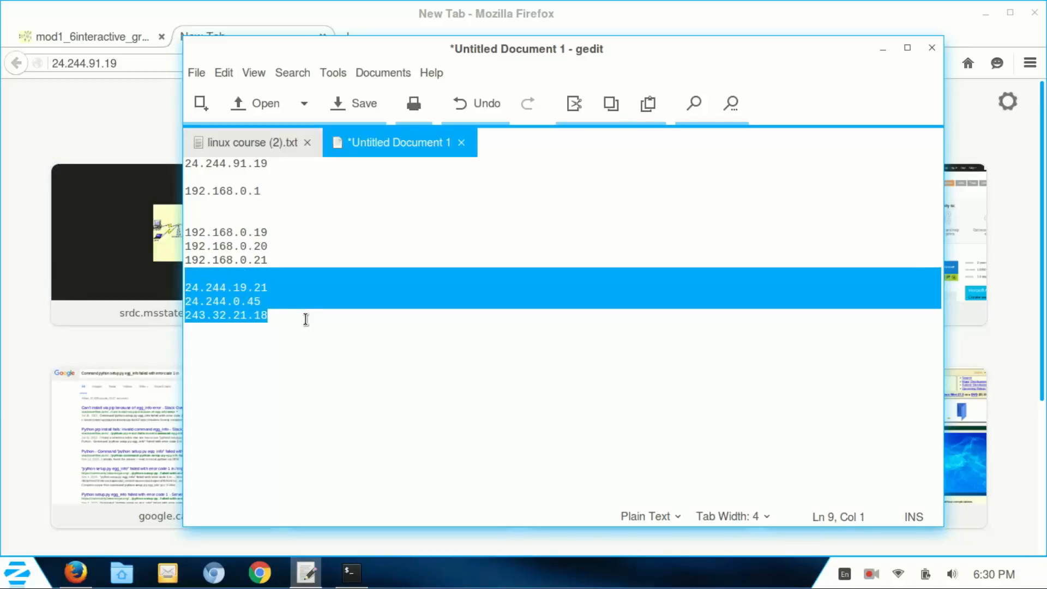
mouse_move(271, 160)
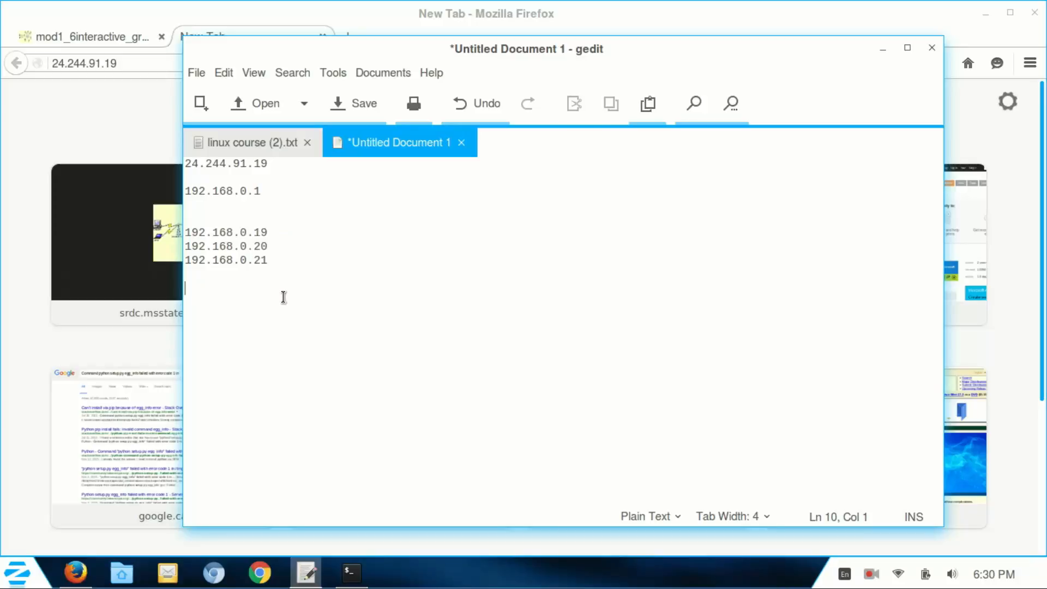
- Type 127.0.0.1 below the private addresses in the gedit notes
text(127.0)
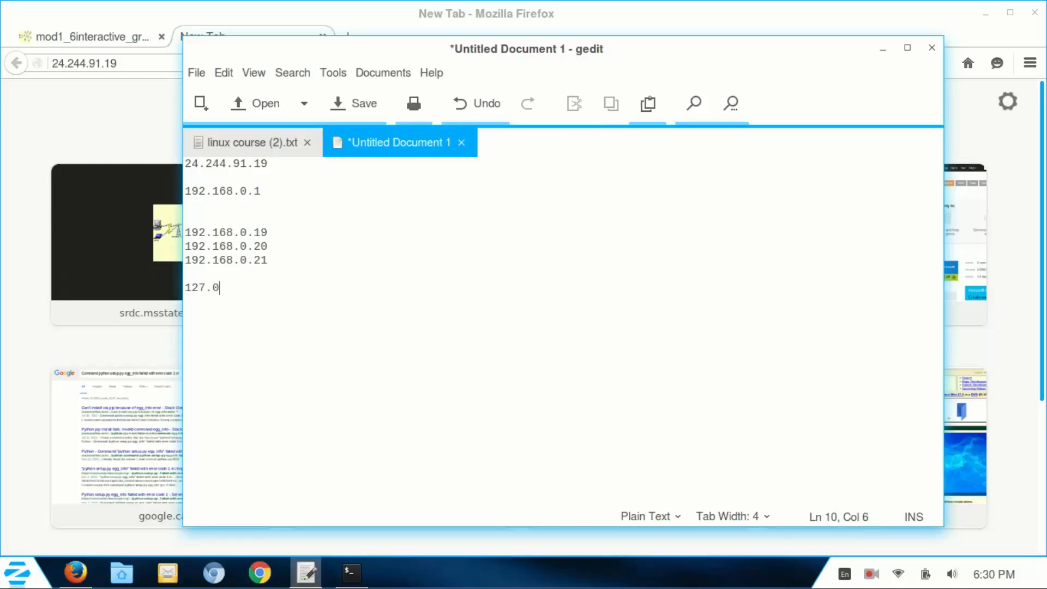
text(.0.1)
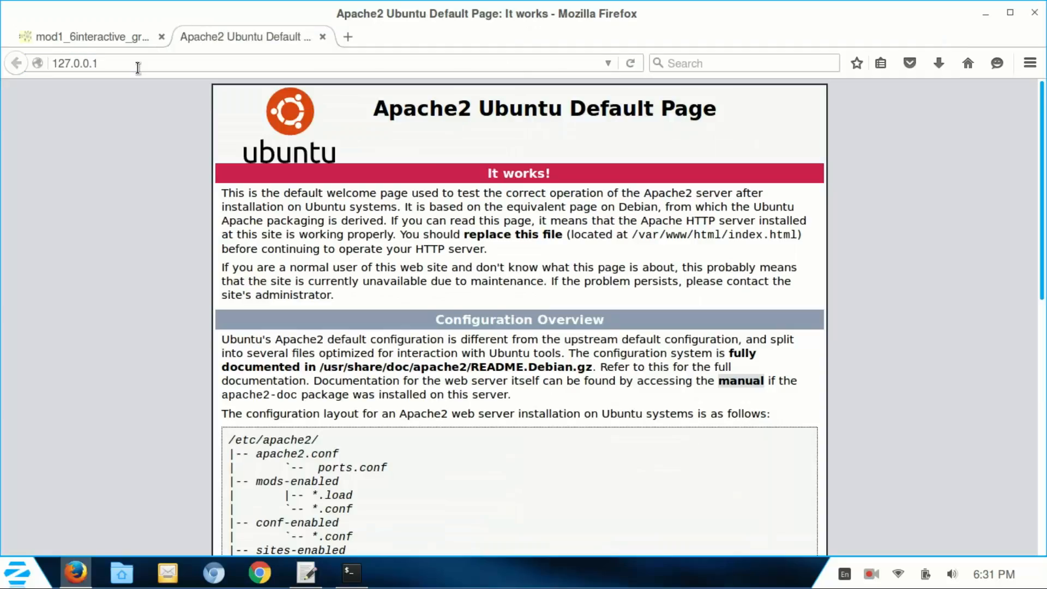
- Replace the Firefox address bar URL with 192.168.0.3
click(73, 63)
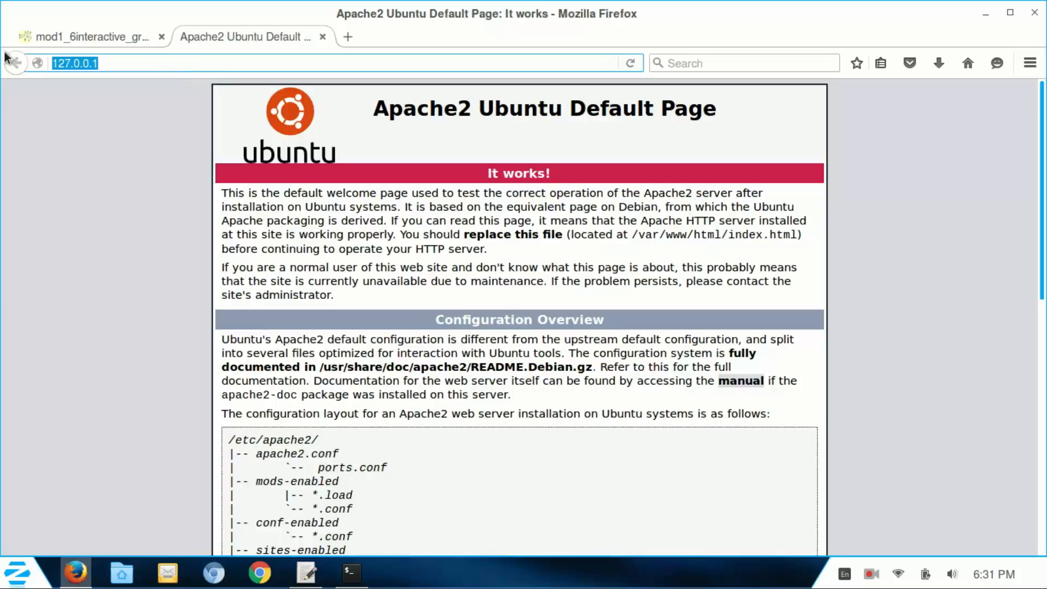
text(192.168)
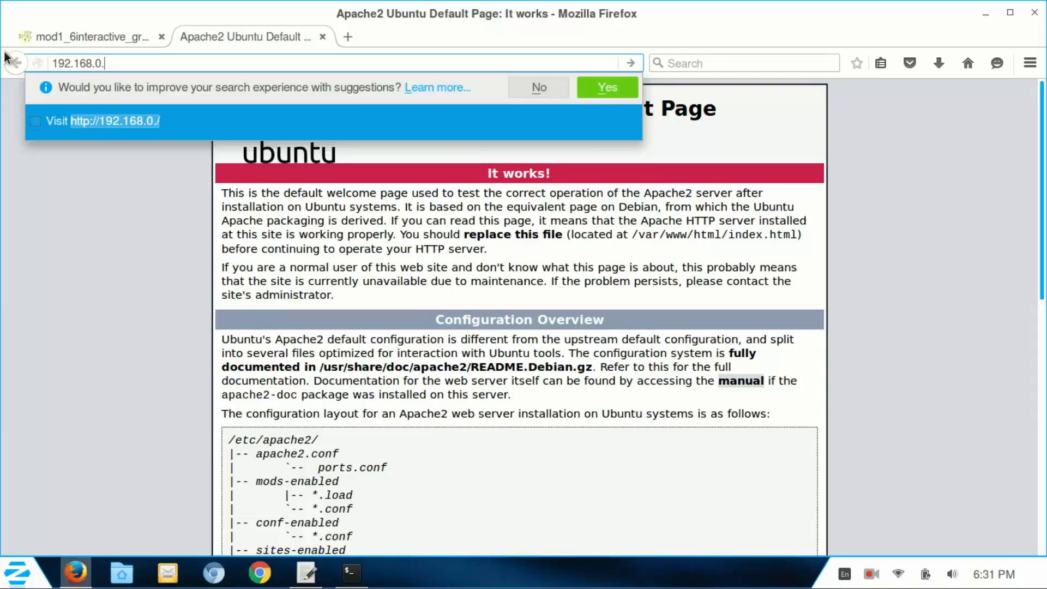
text(3)
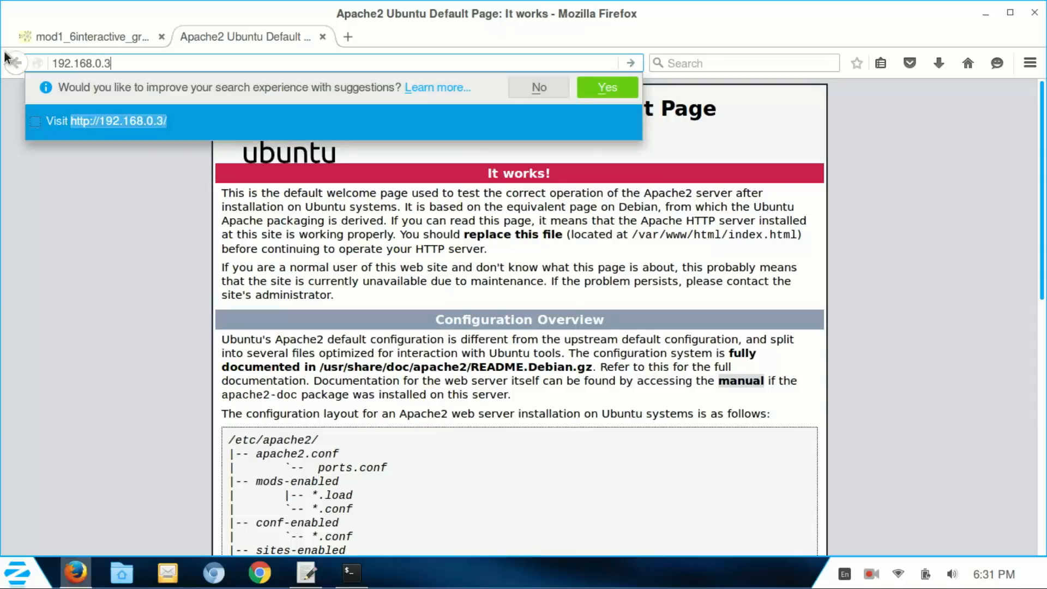